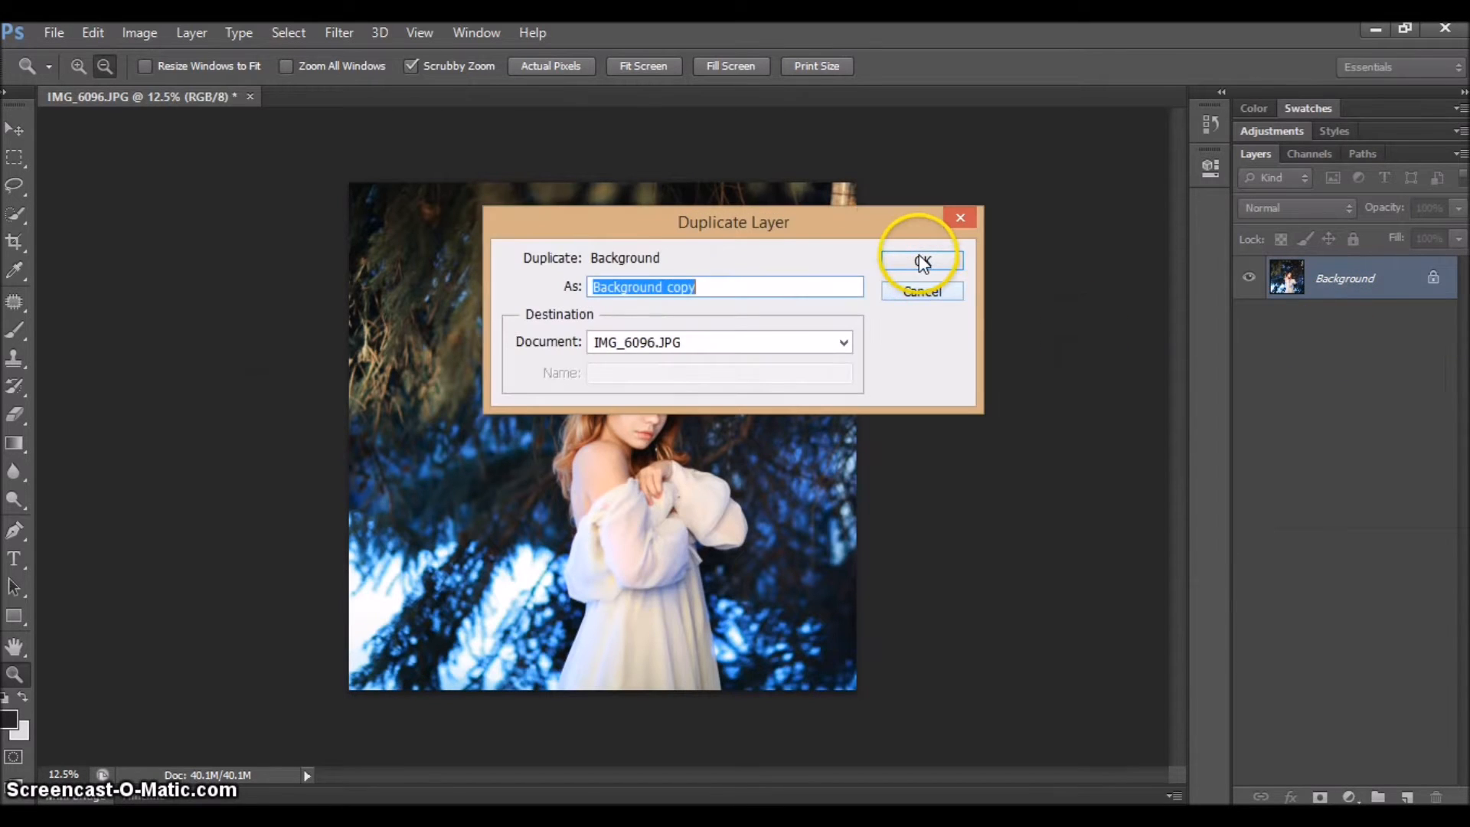
Step: Confirm duplicating the Background layer as 'Background copy'
left_click(921, 260)
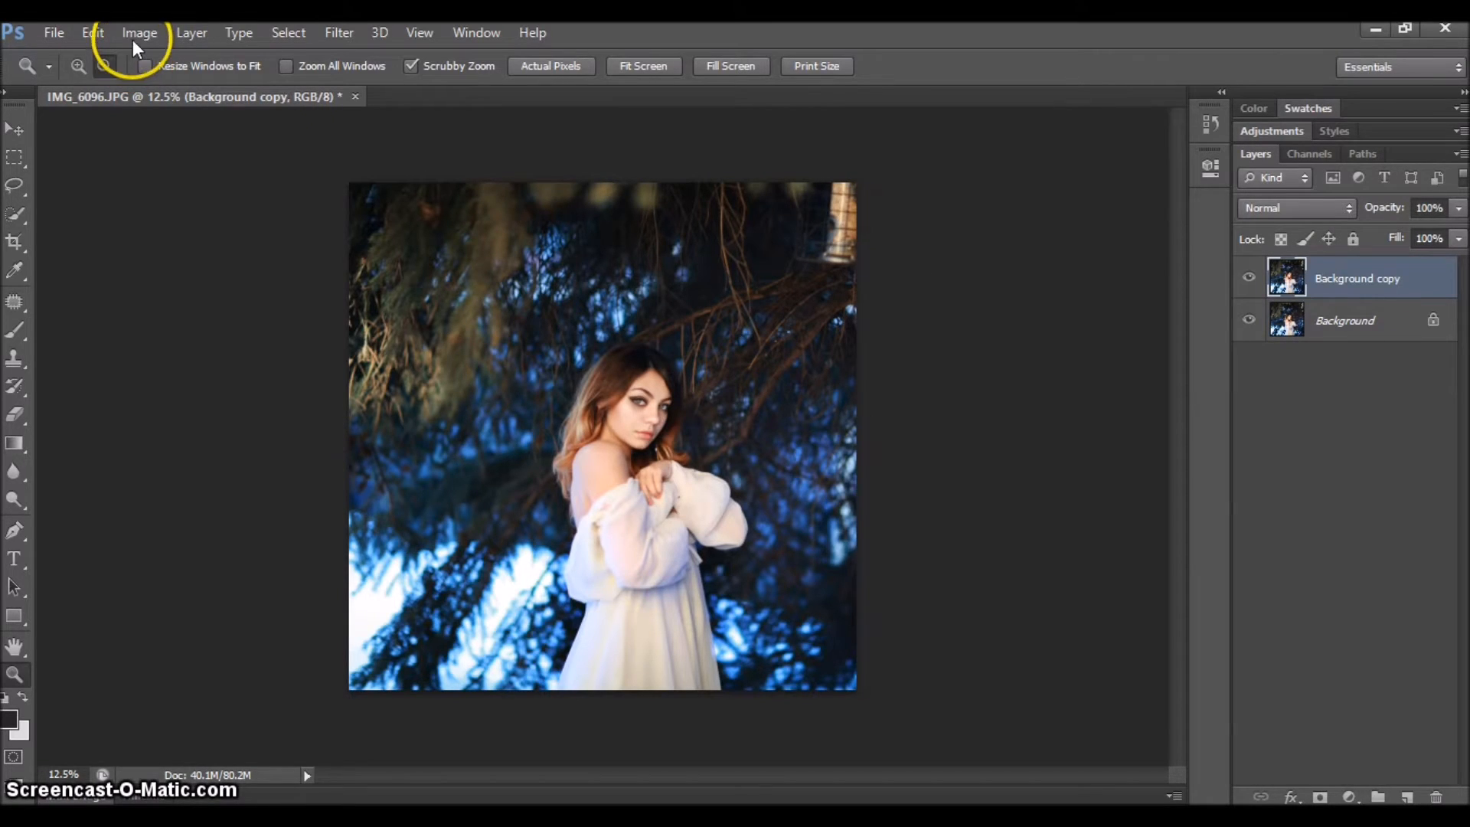
left_click(139, 32)
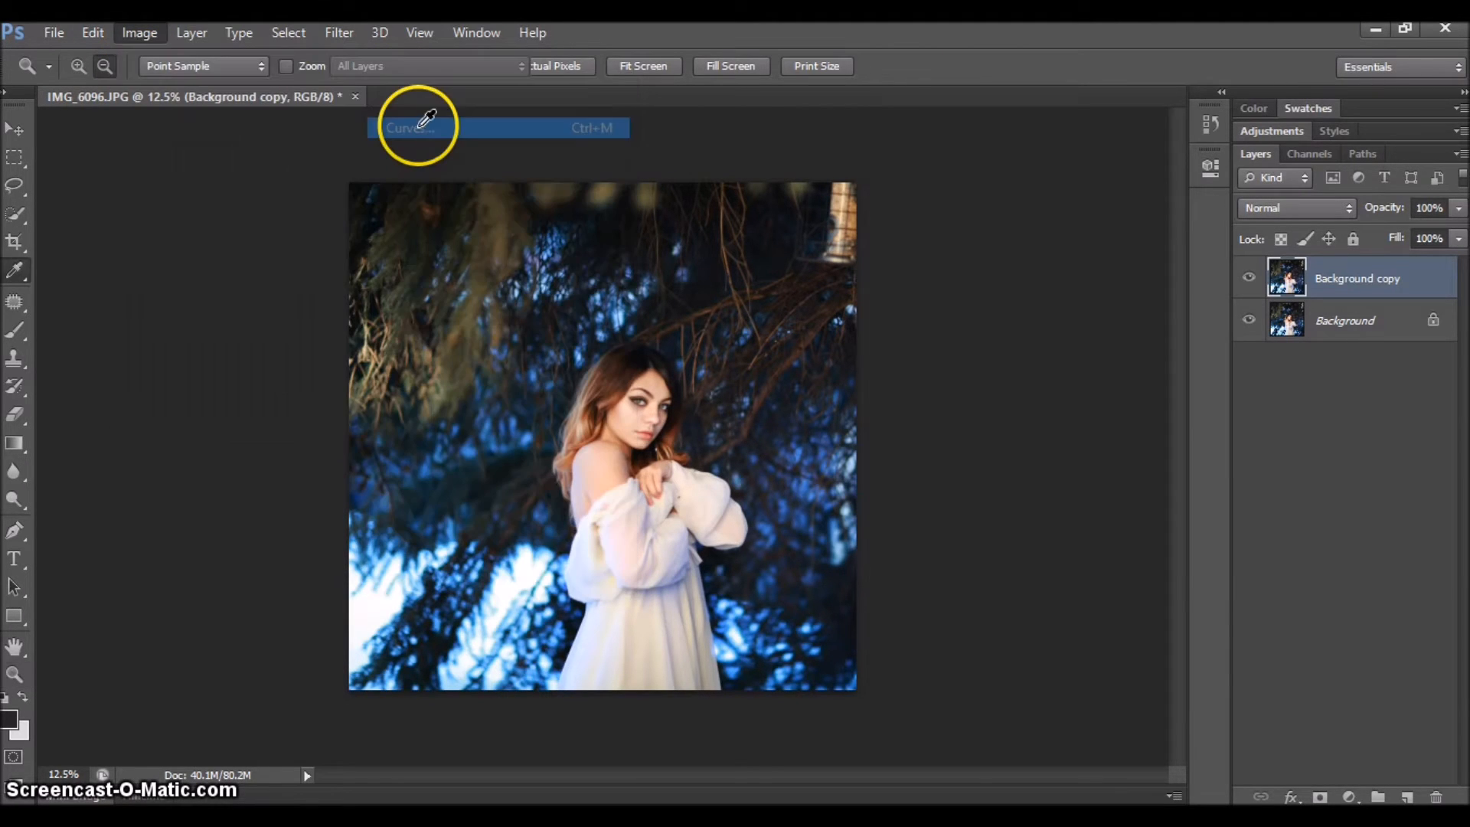
Step: Apply a Curves adjustment deepening the shadows, then toggle the copy layer to compare
left_click(408, 128)
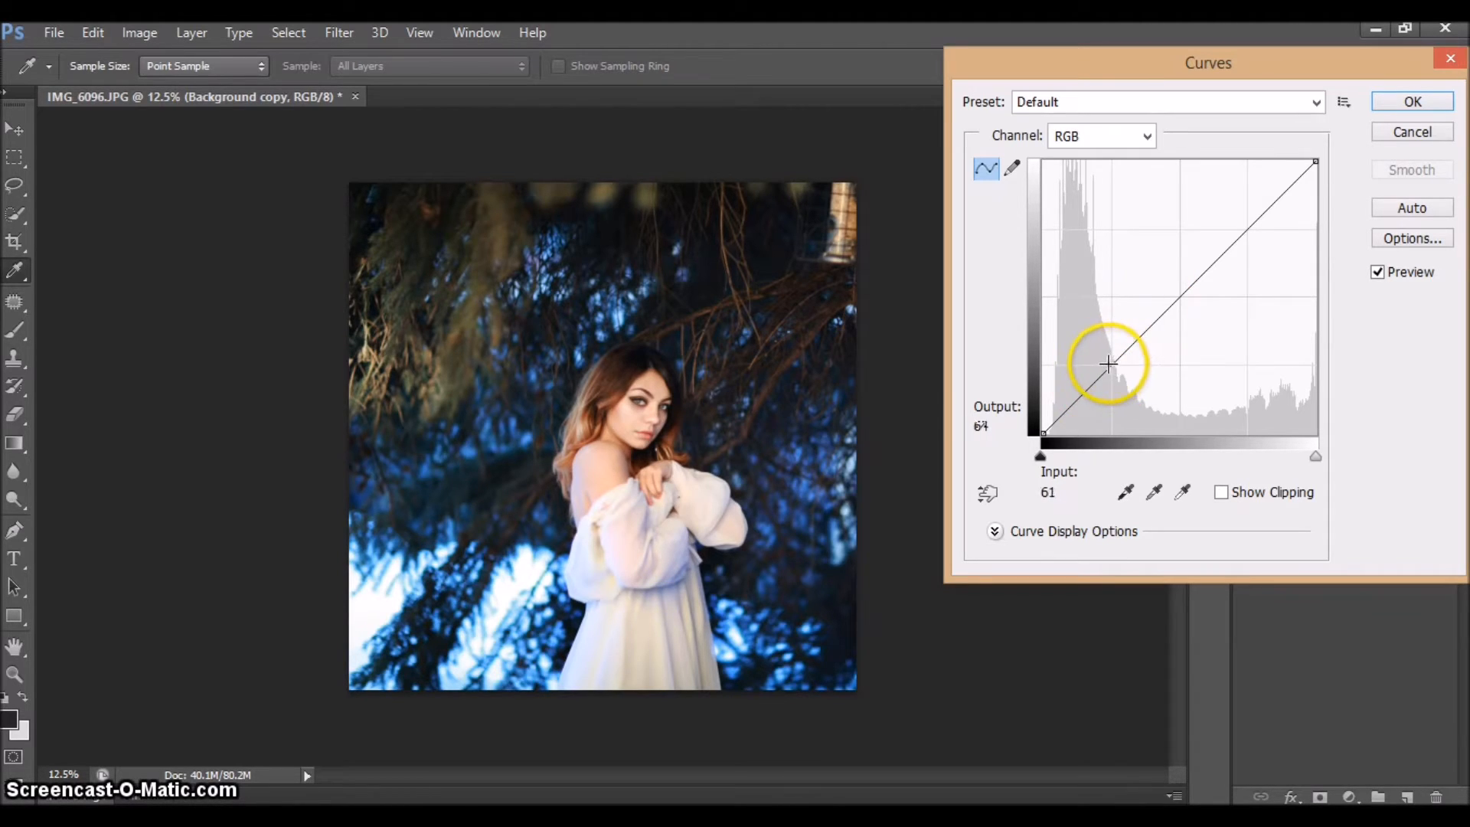
left_click_drag(1110, 364, 1114, 371)
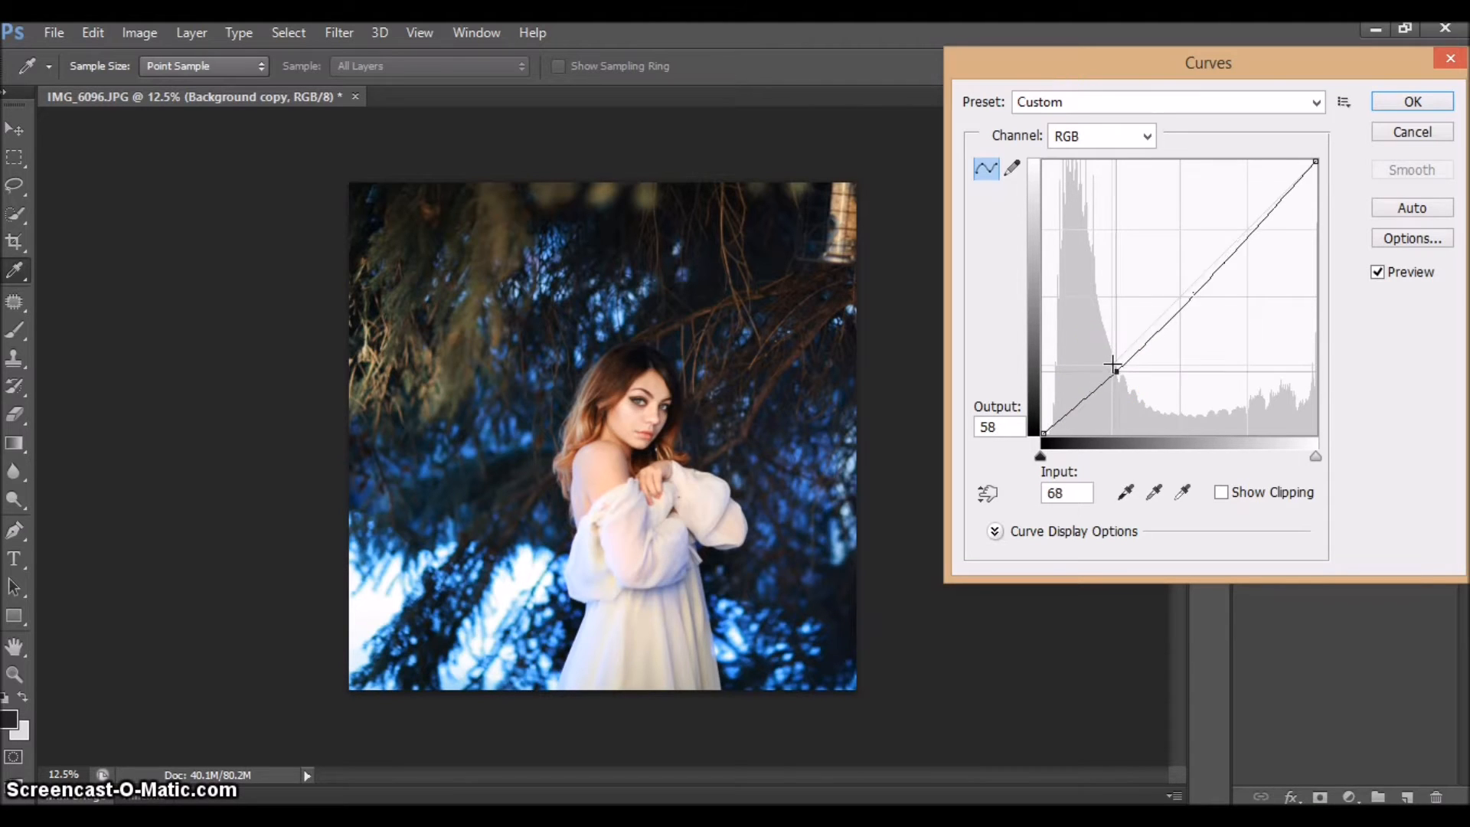
left_click_drag(1114, 368, 1191, 303)
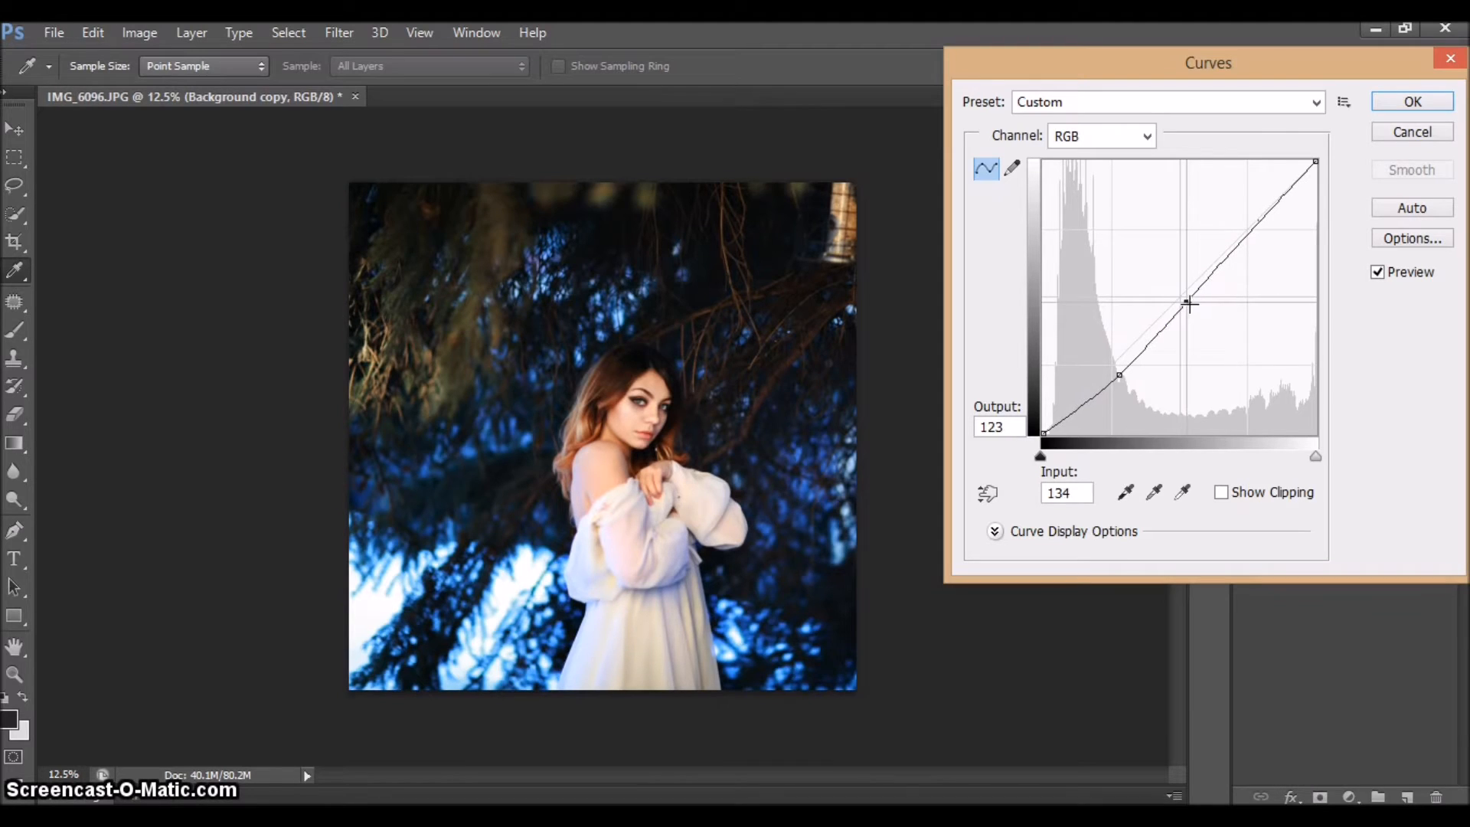
left_click(1411, 101)
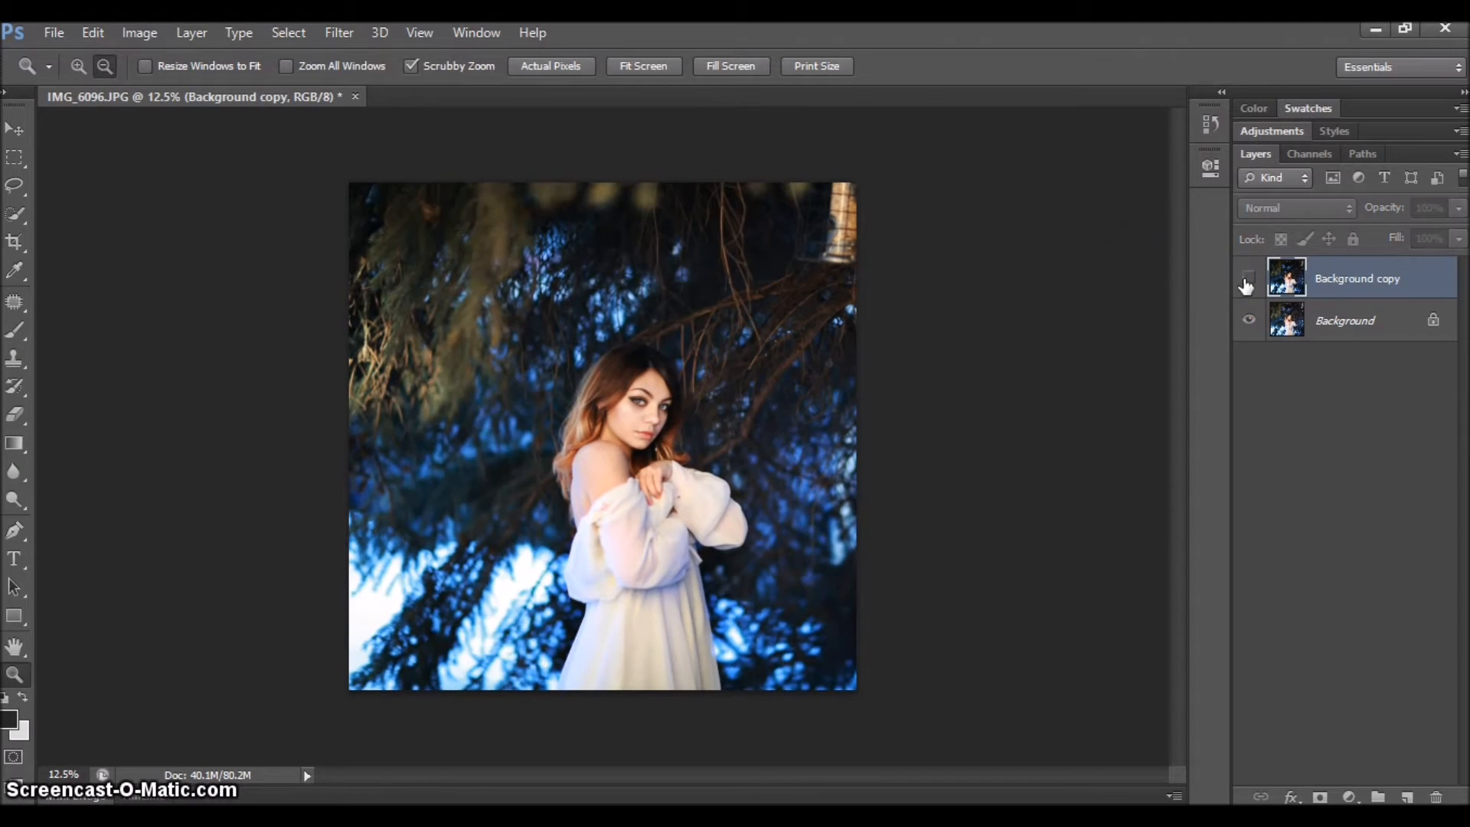
left_click(1248, 277)
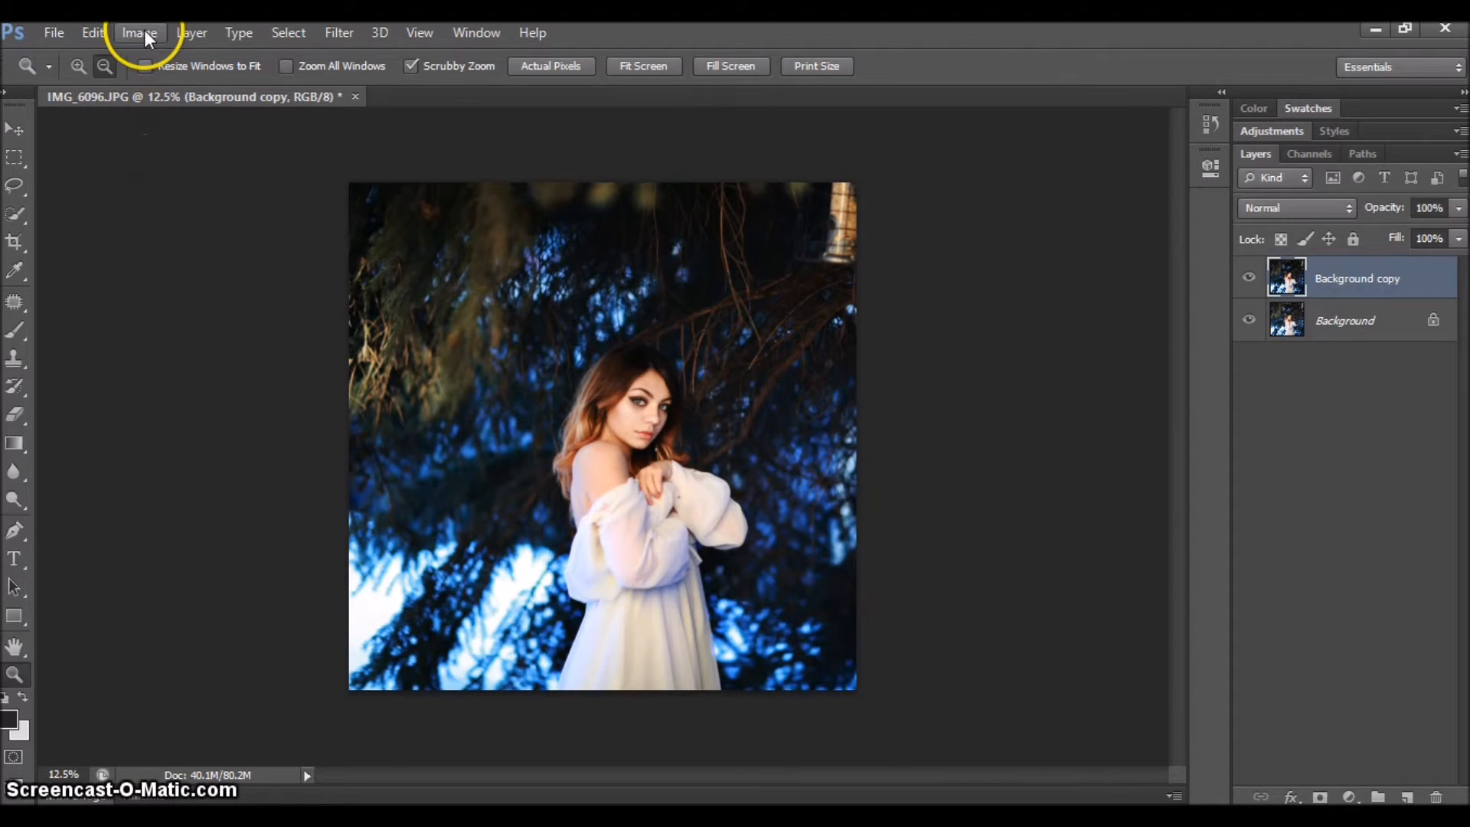
Step: Use Selective Color to give the Reds +26% yellow and +11% black
left_click(139, 33)
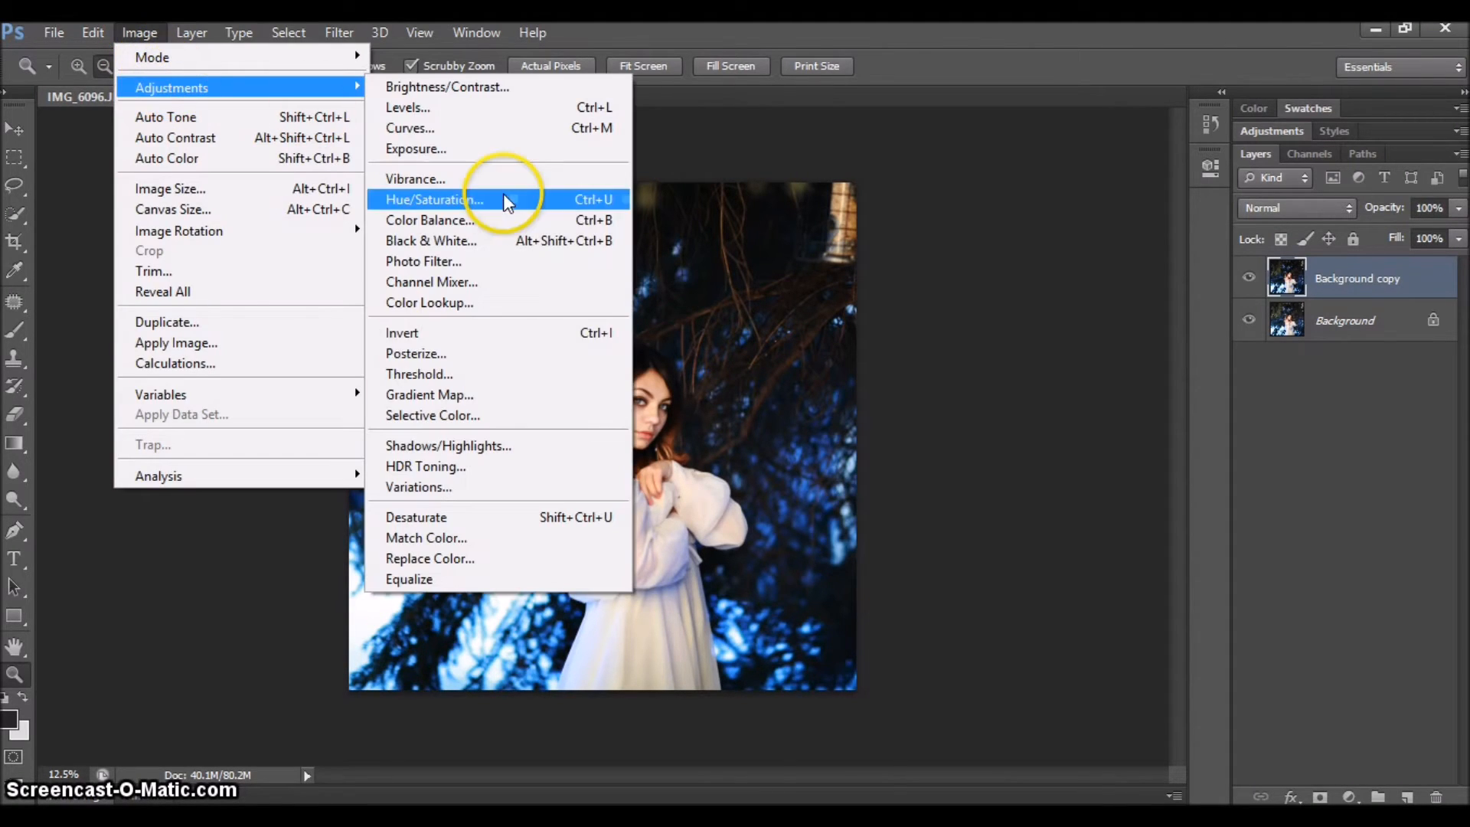
left_click(431, 416)
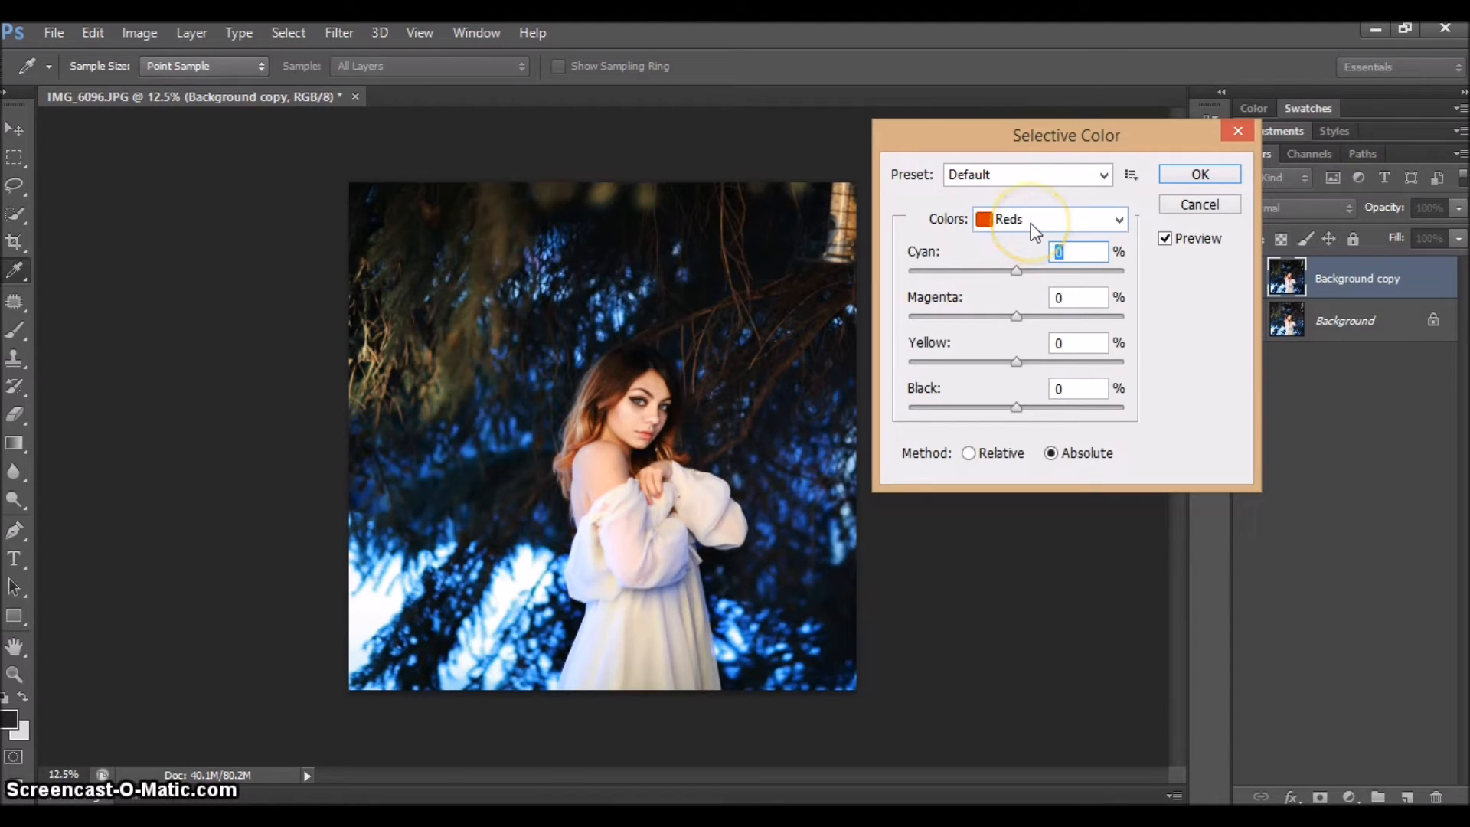
mouse_move(928, 483)
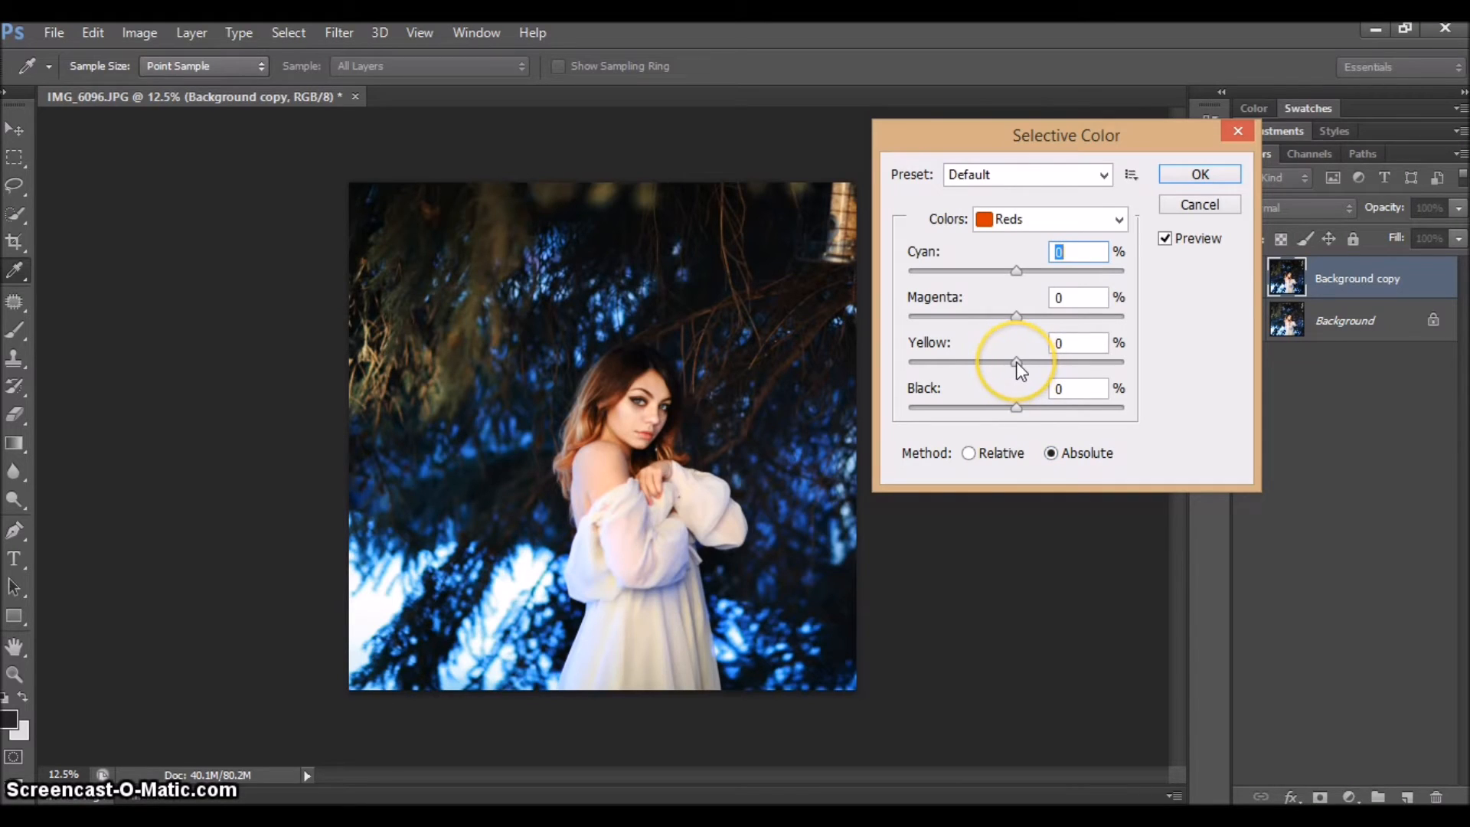
left_click_drag(1015, 363, 1027, 363)
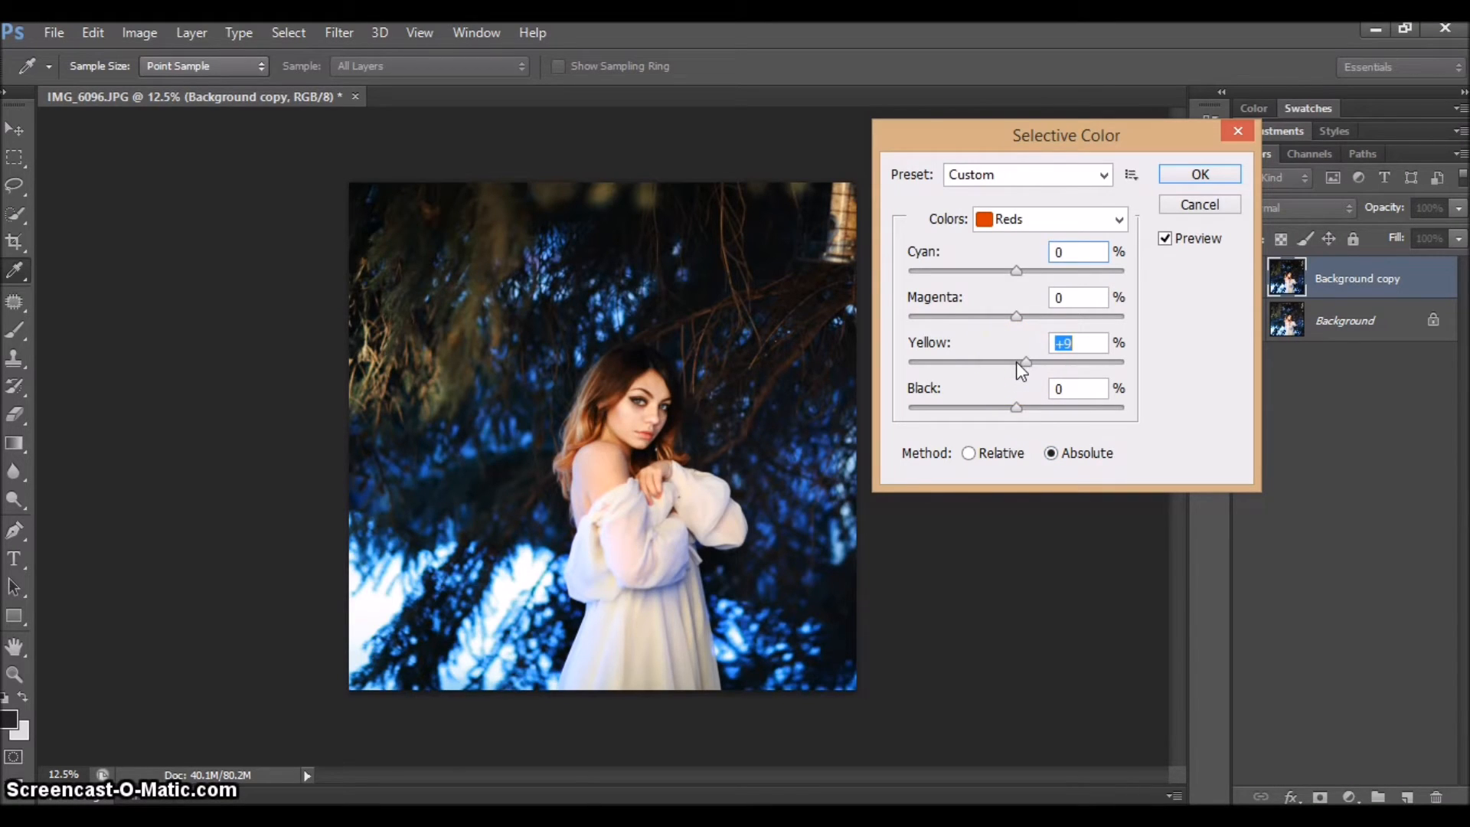
left_click_drag(1027, 363, 1044, 363)
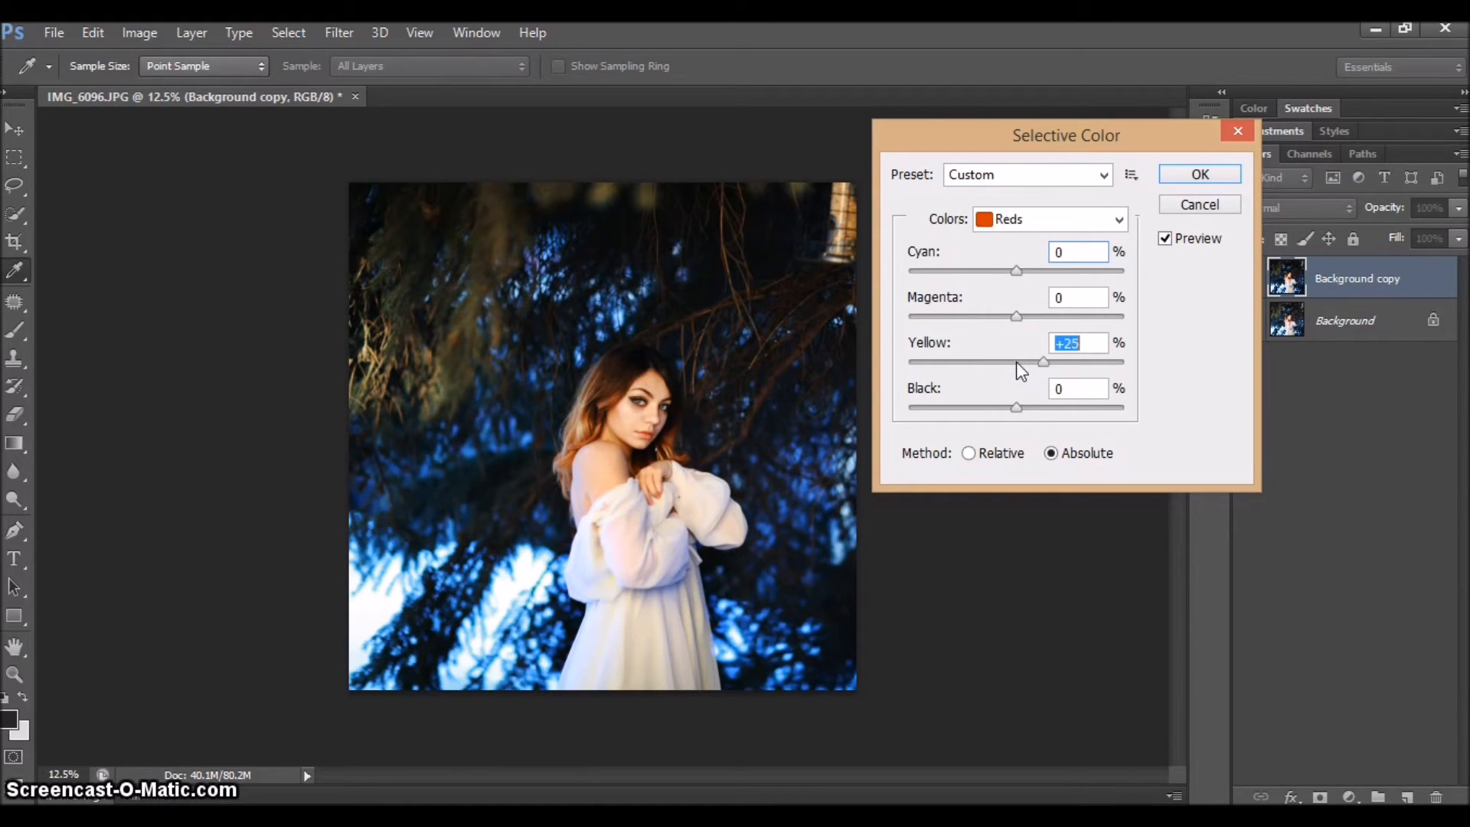
left_click_drag(1040, 363, 1045, 363)
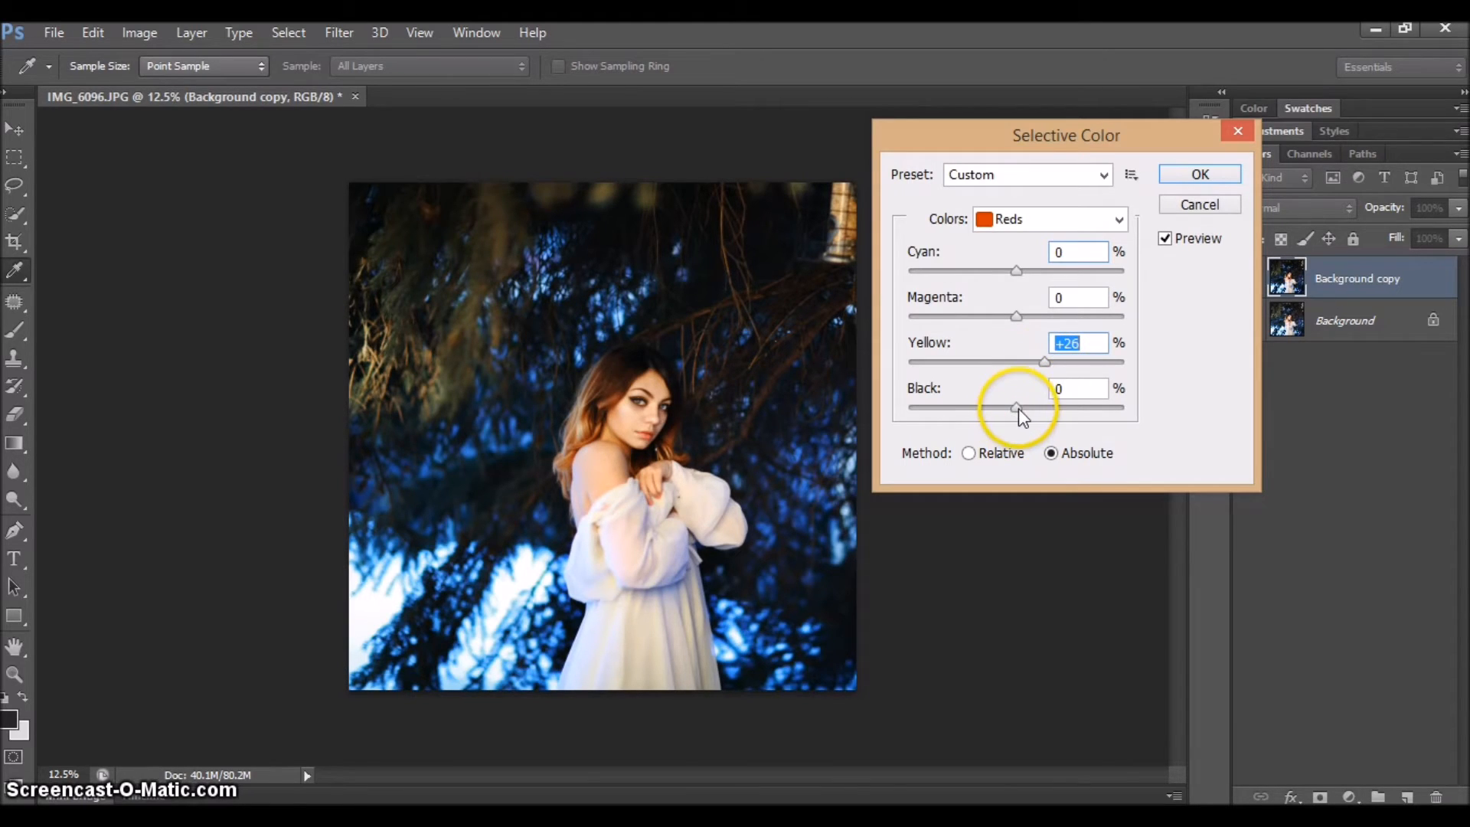
left_click_drag(1018, 408, 1024, 408)
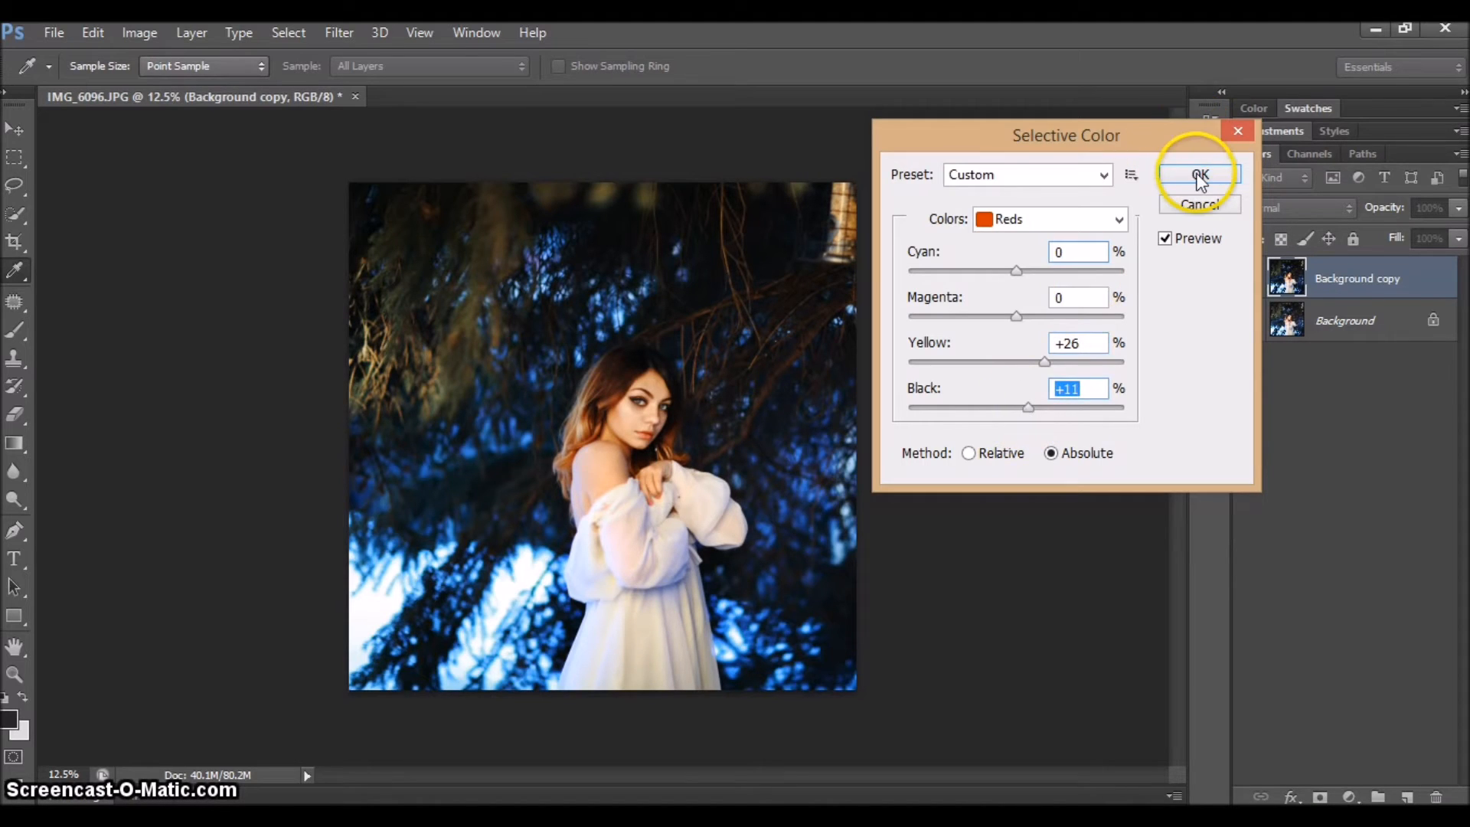
left_click(1199, 176)
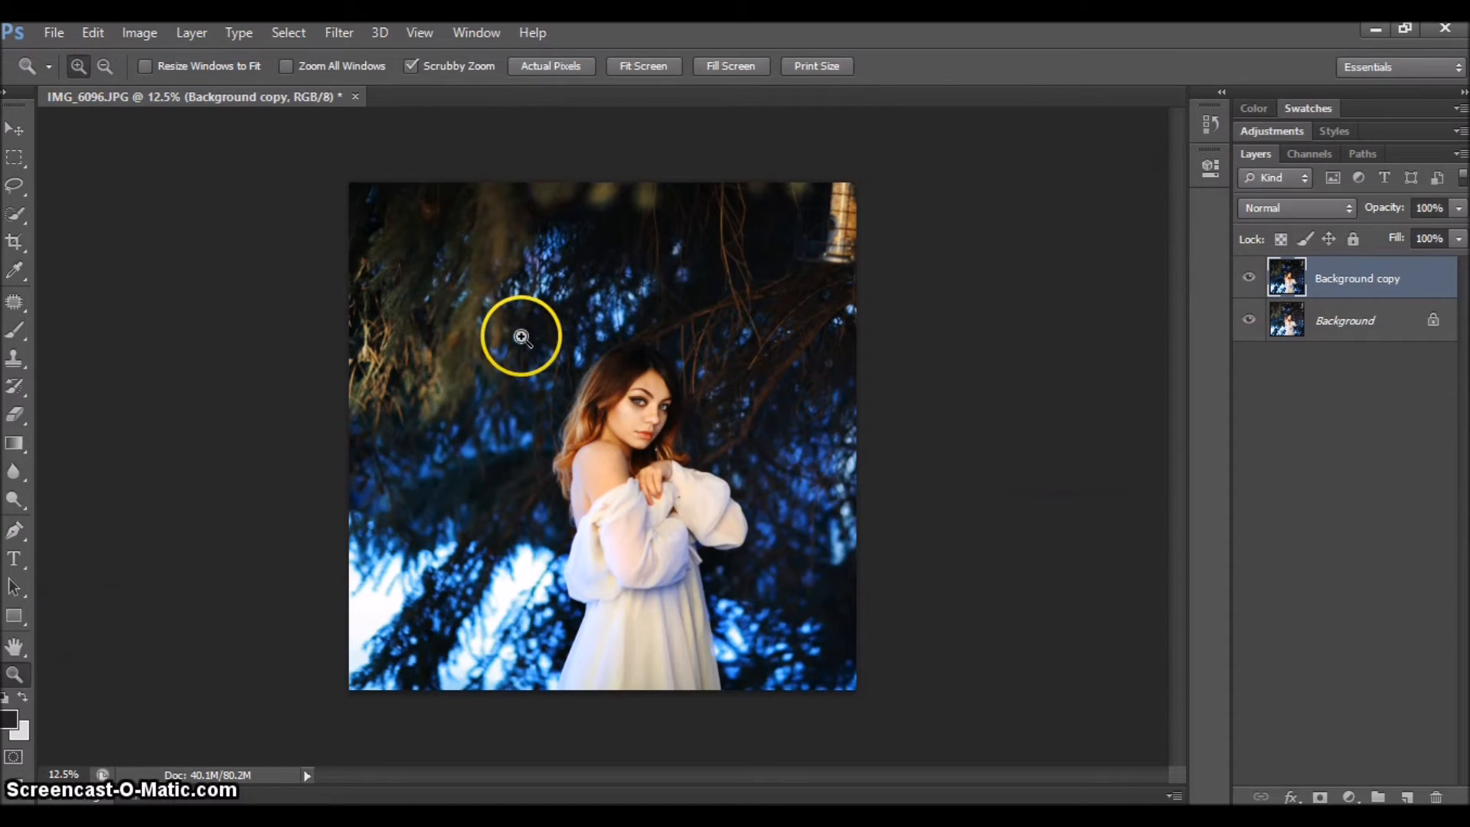
left_click(522, 337)
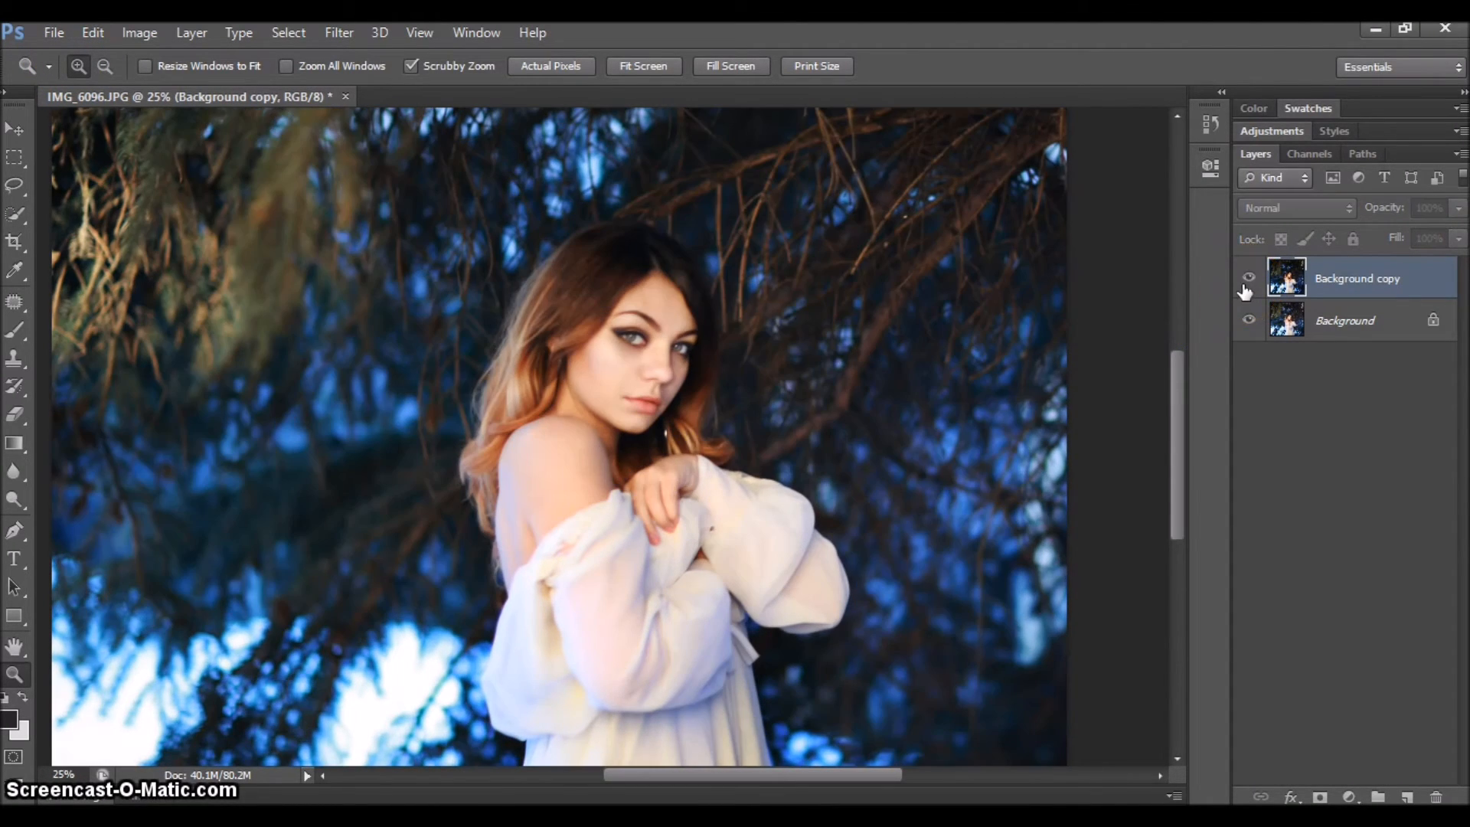
left_click(1248, 281)
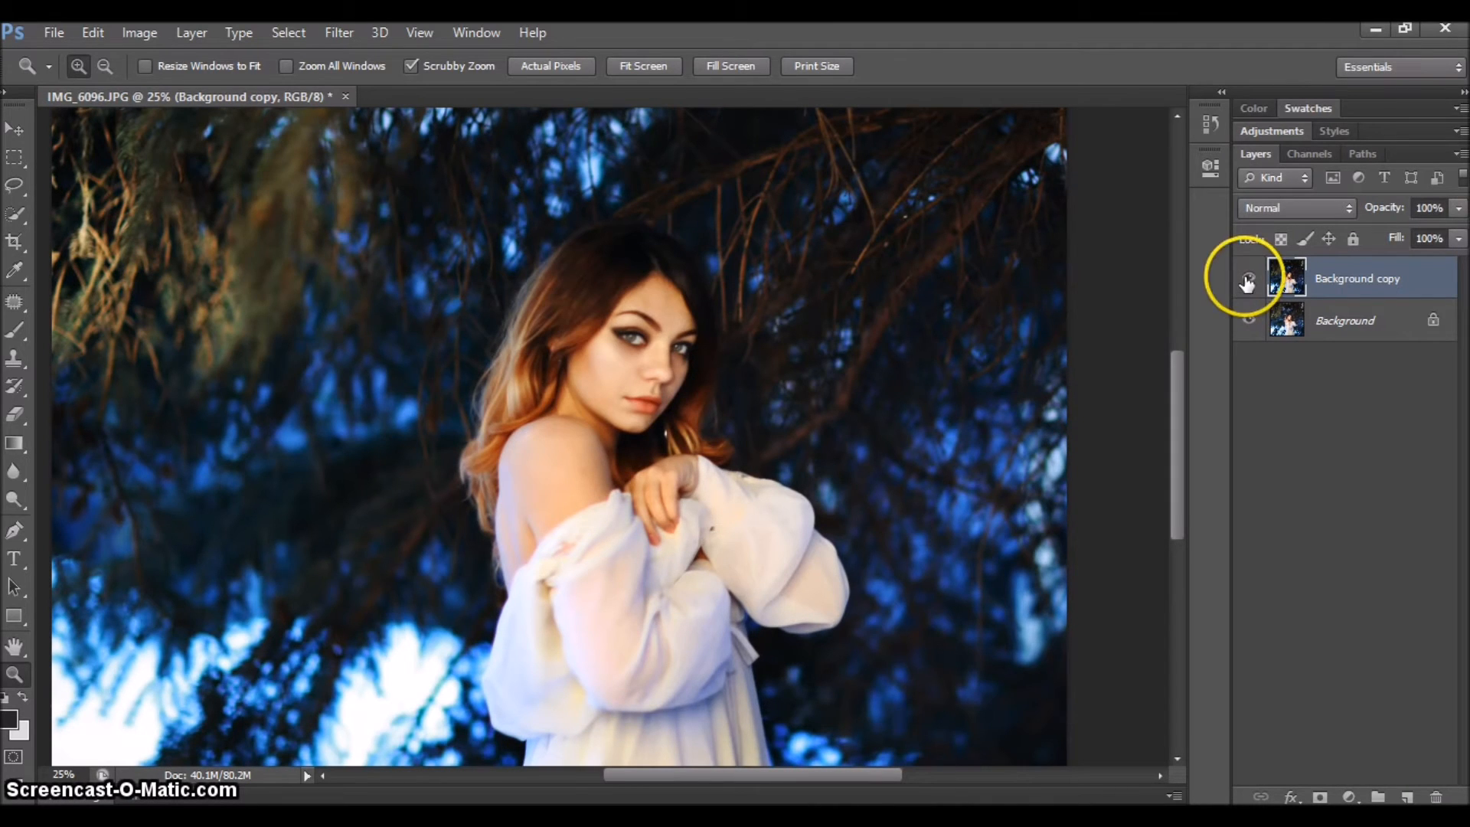
left_click(1248, 279)
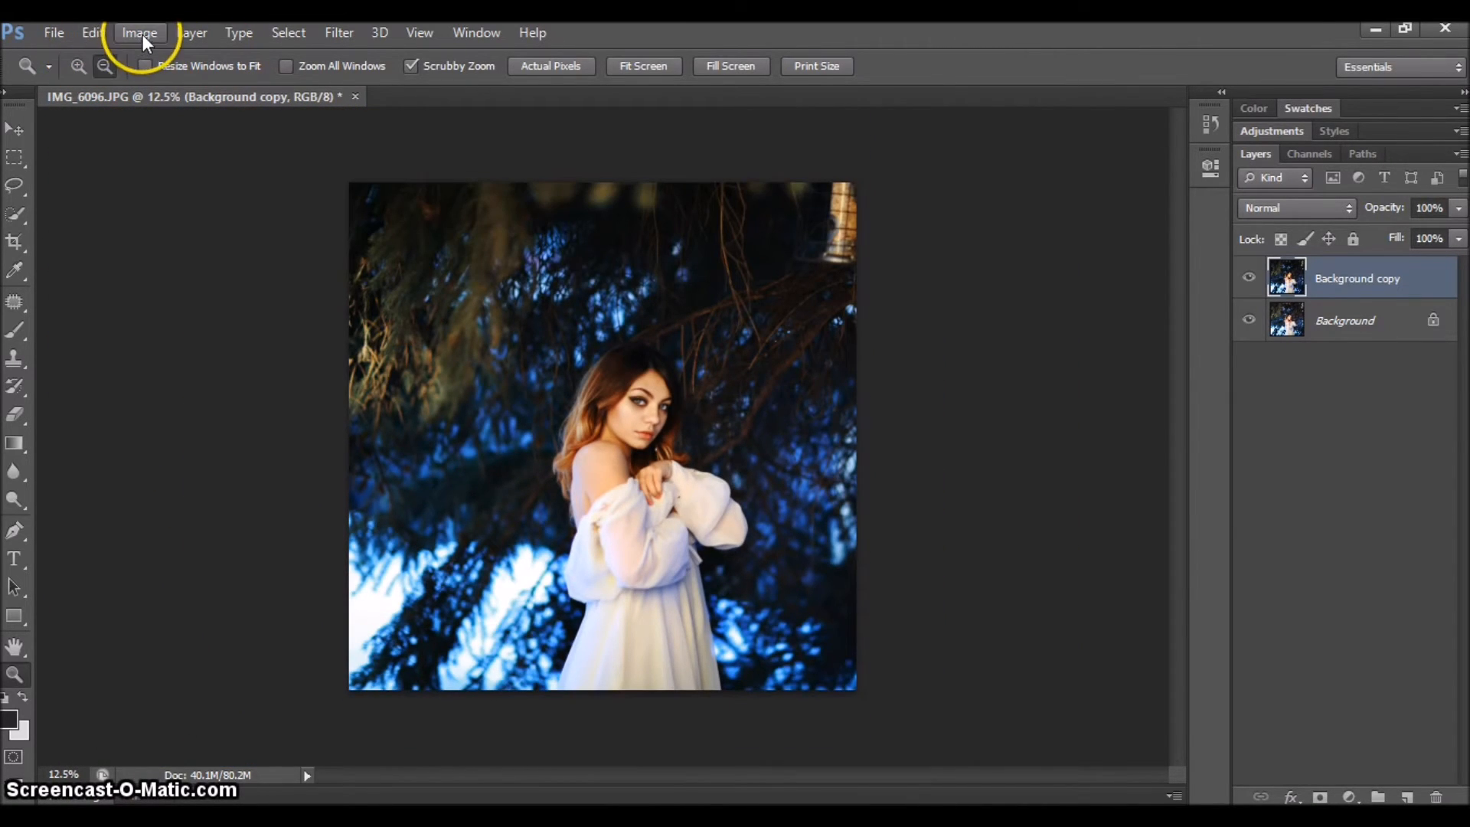
Step: Apply Selective Color Neutrals at +3 cyan and +9 yellow, then compare by hiding the layer
left_click(139, 33)
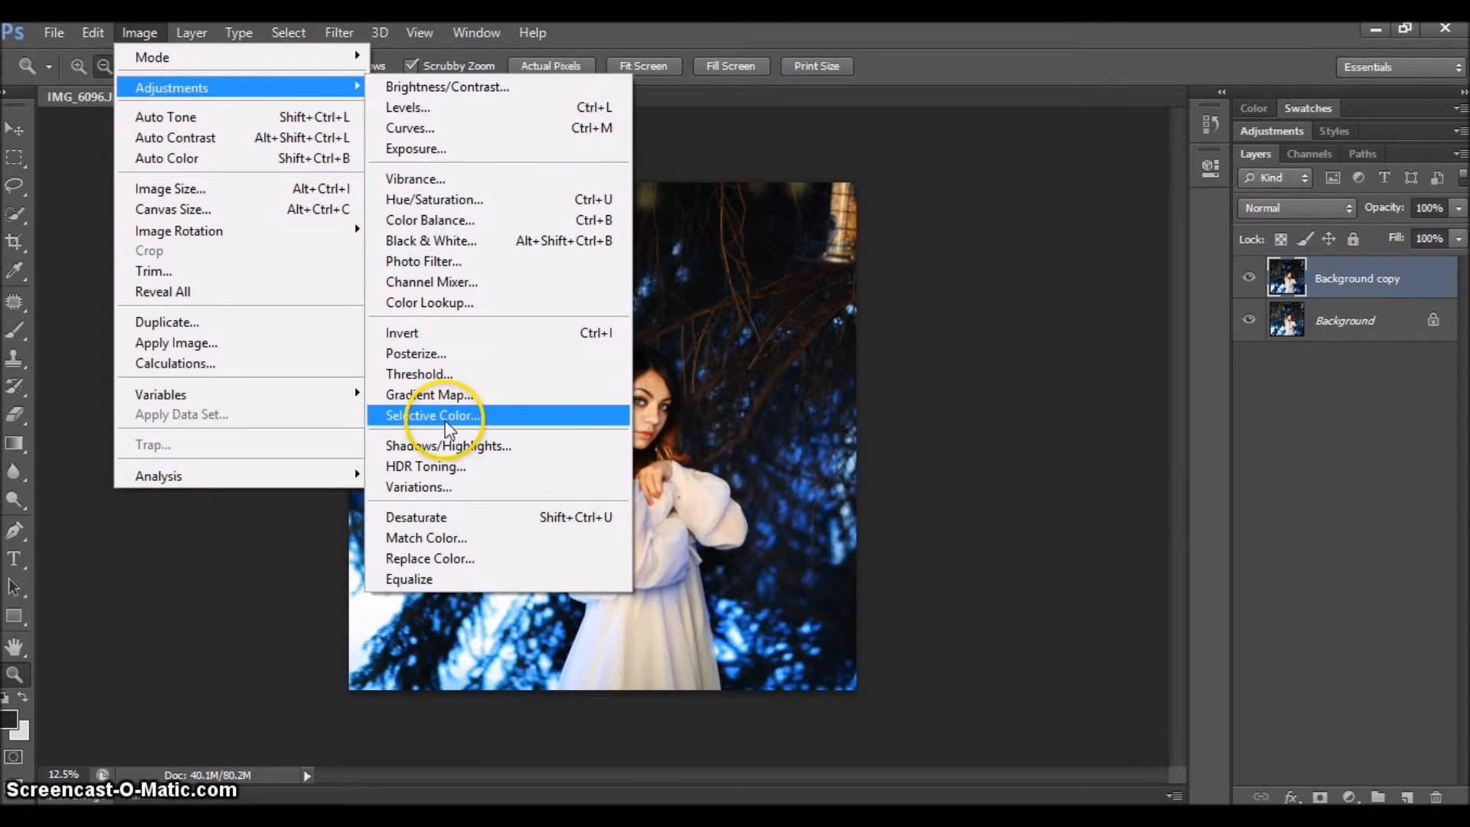
left_click(432, 415)
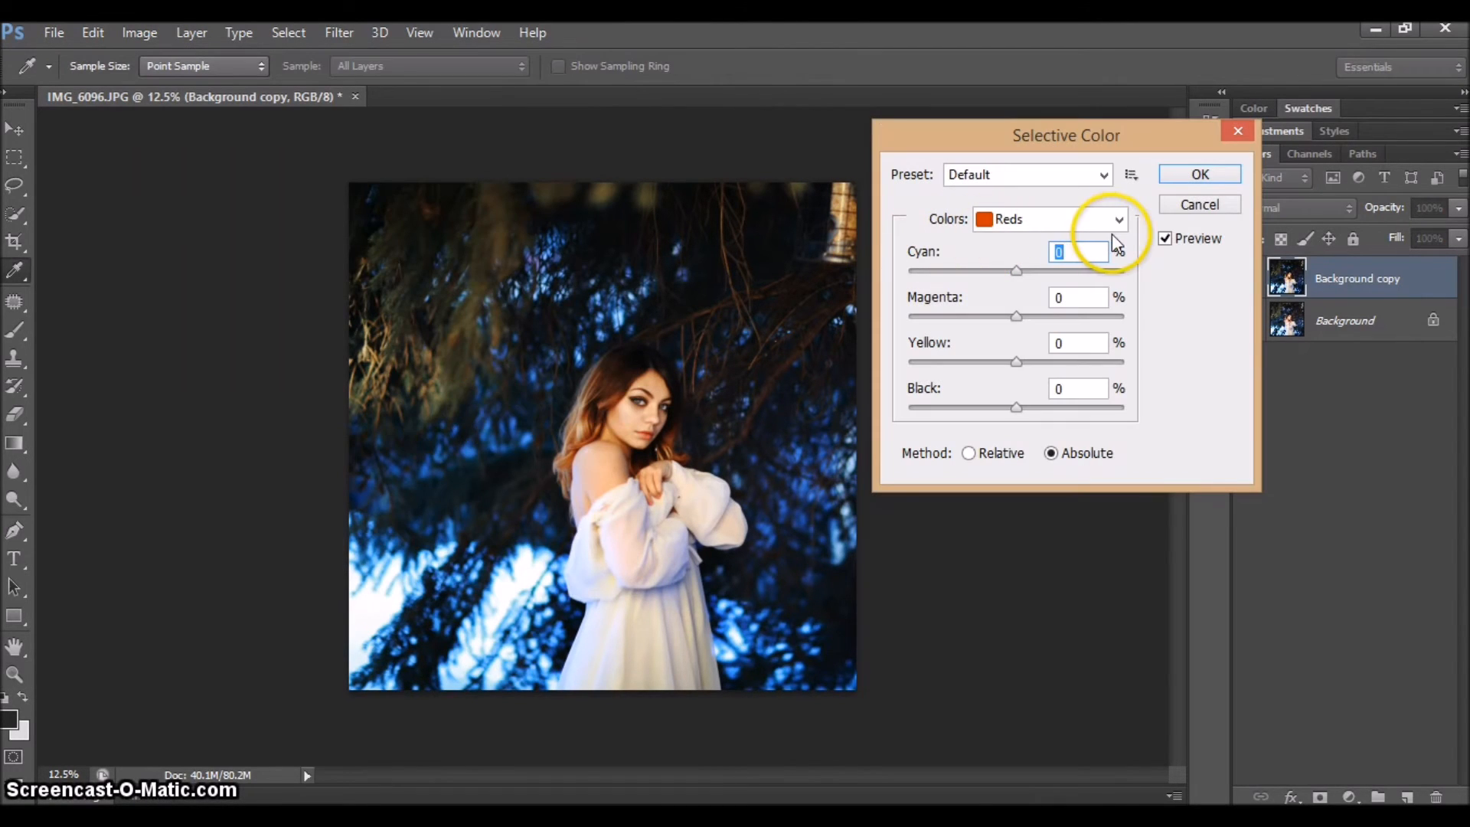
left_click(1116, 218)
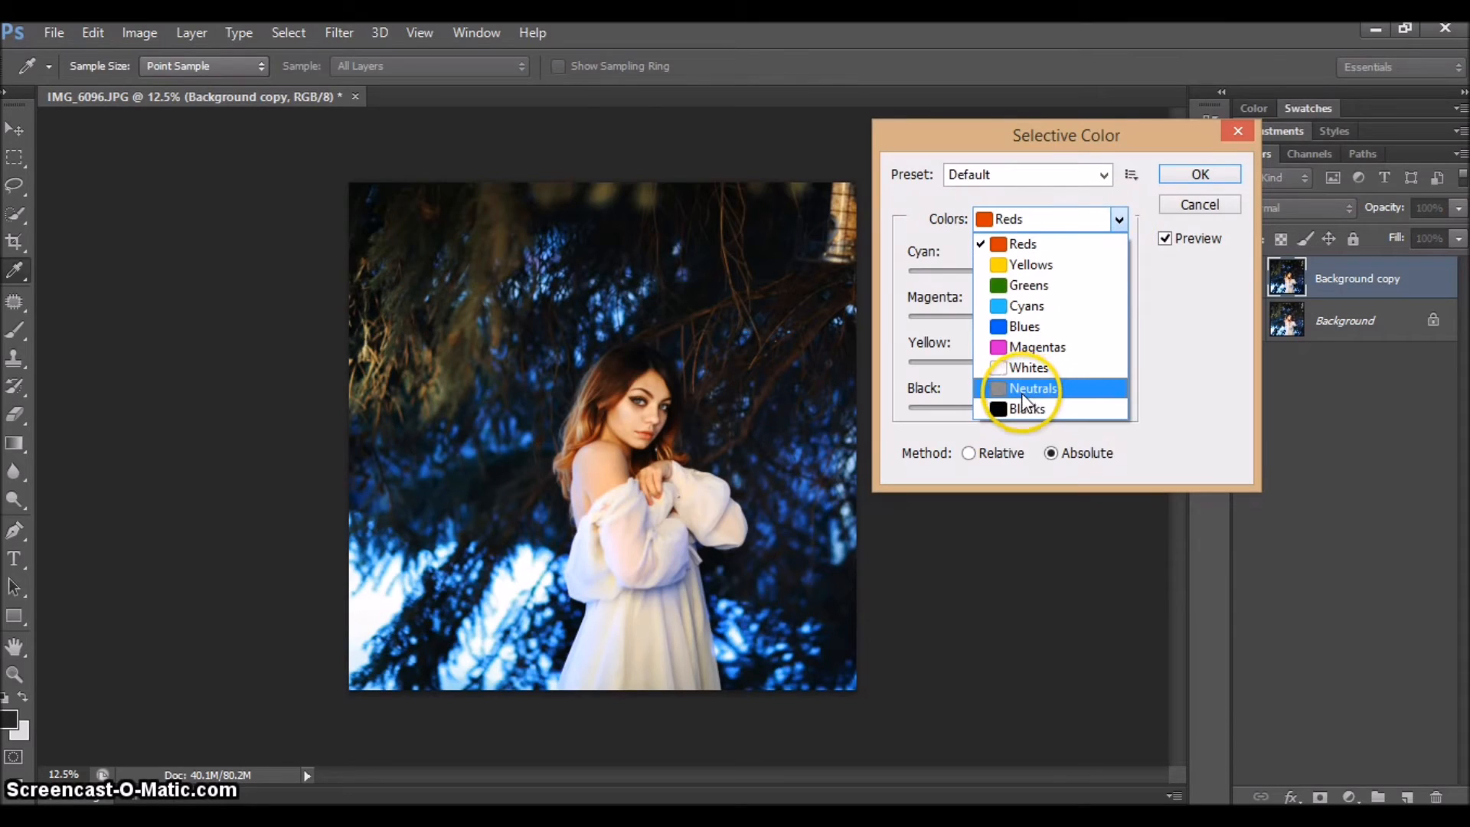
left_click(1032, 389)
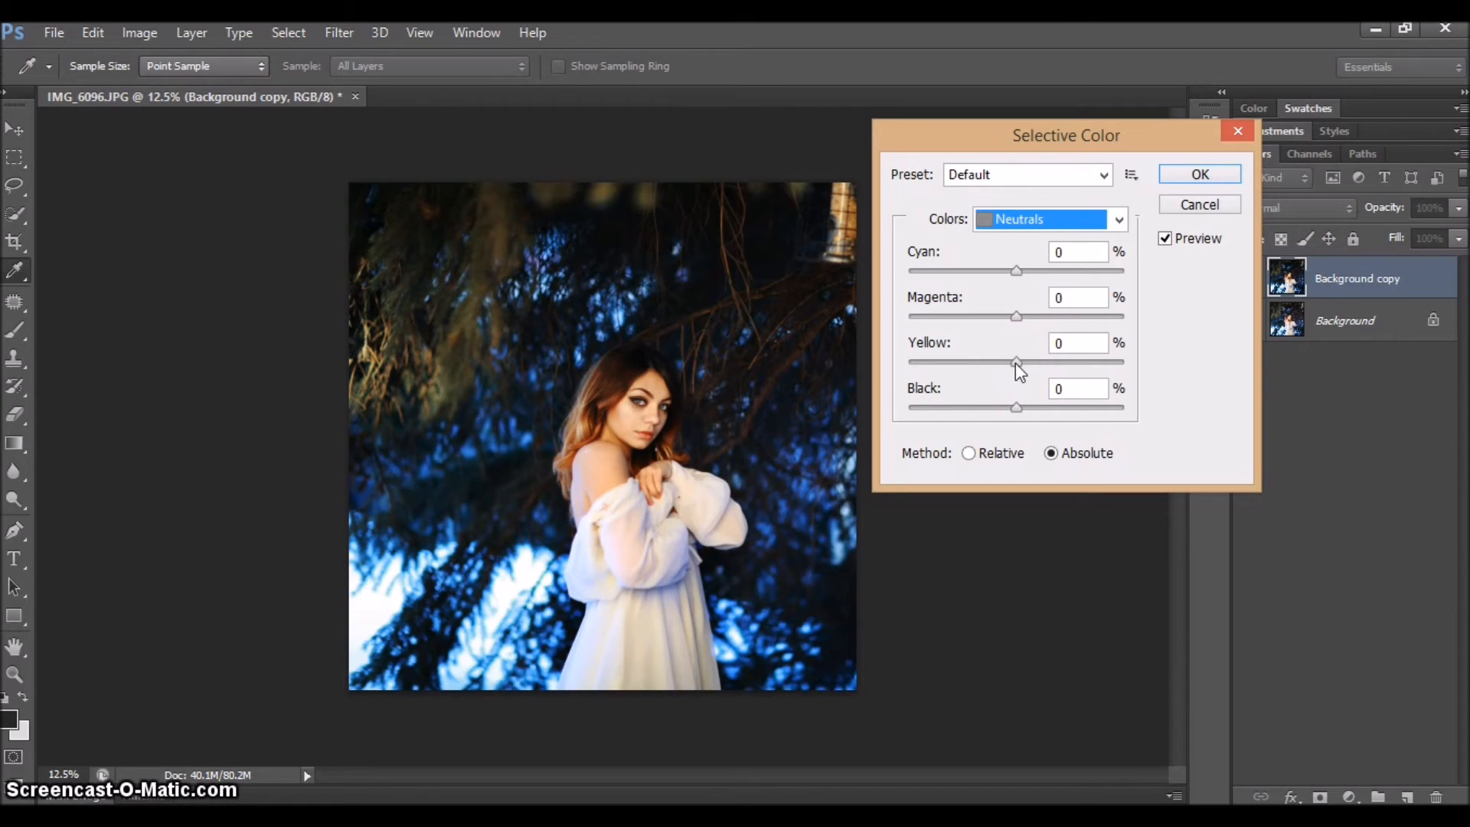
left_click_drag(1018, 362, 1038, 362)
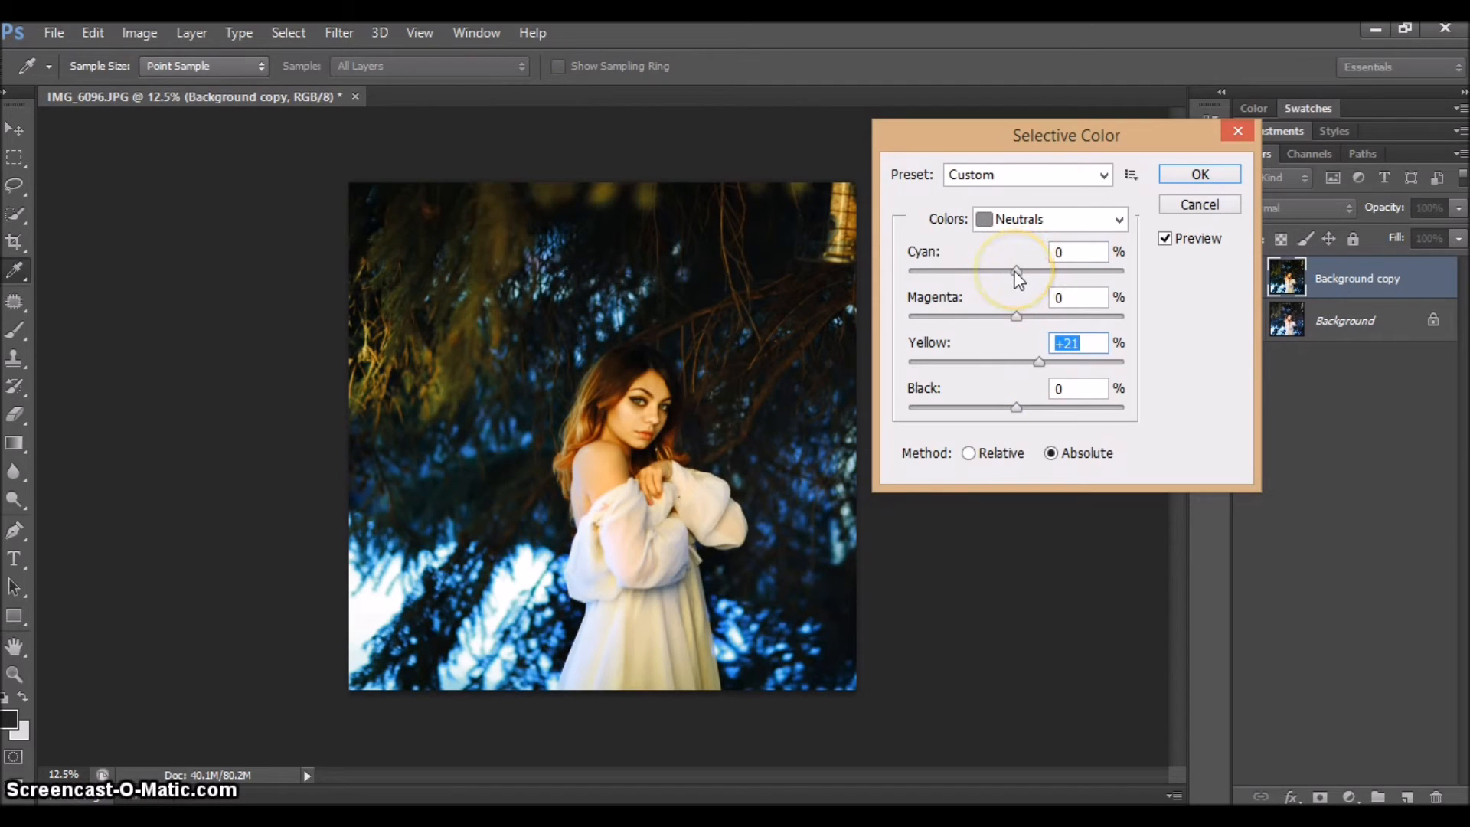
left_click_drag(1015, 271, 998, 271)
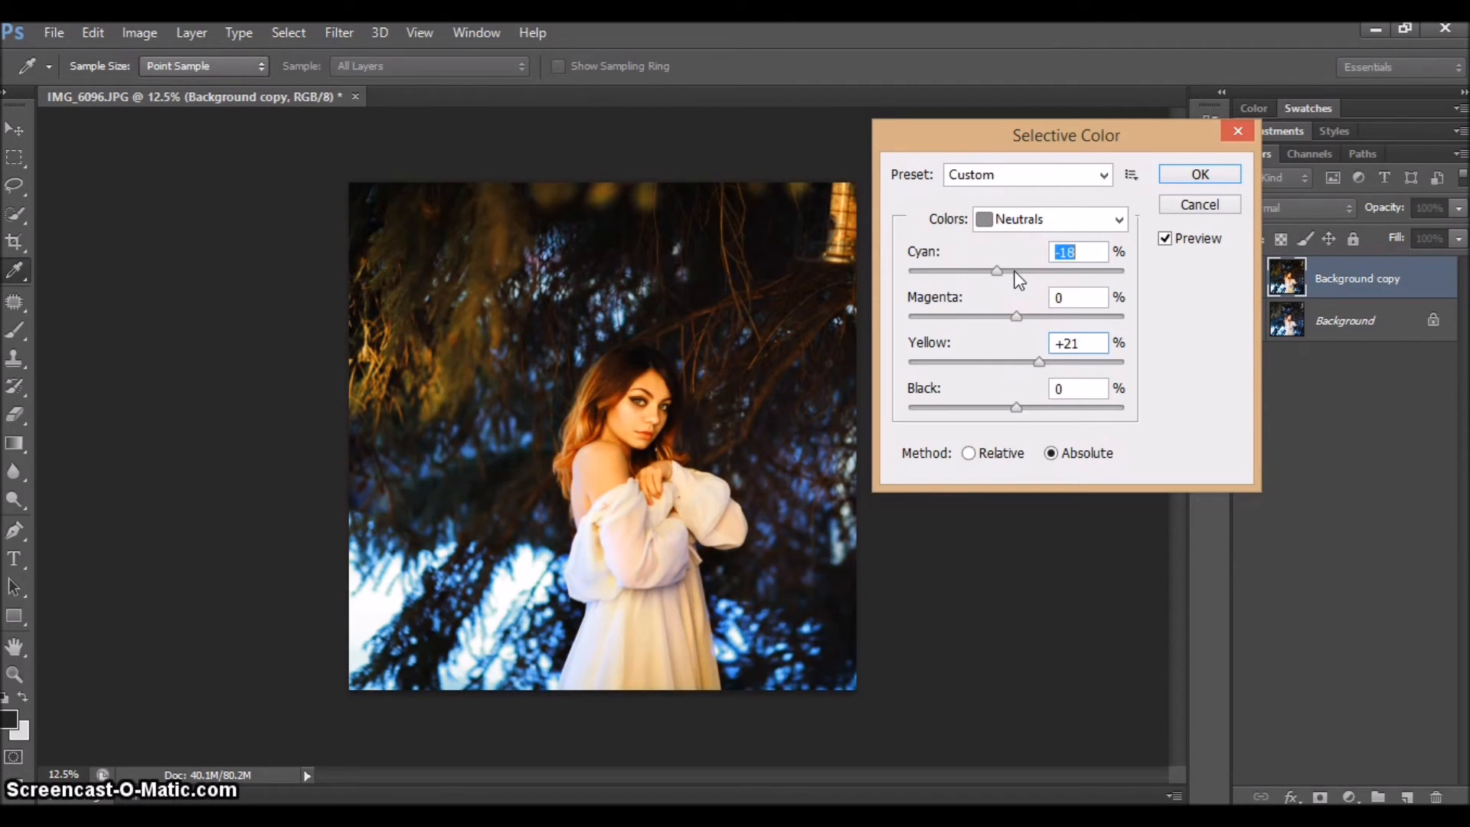
left_click_drag(997, 270, 1029, 270)
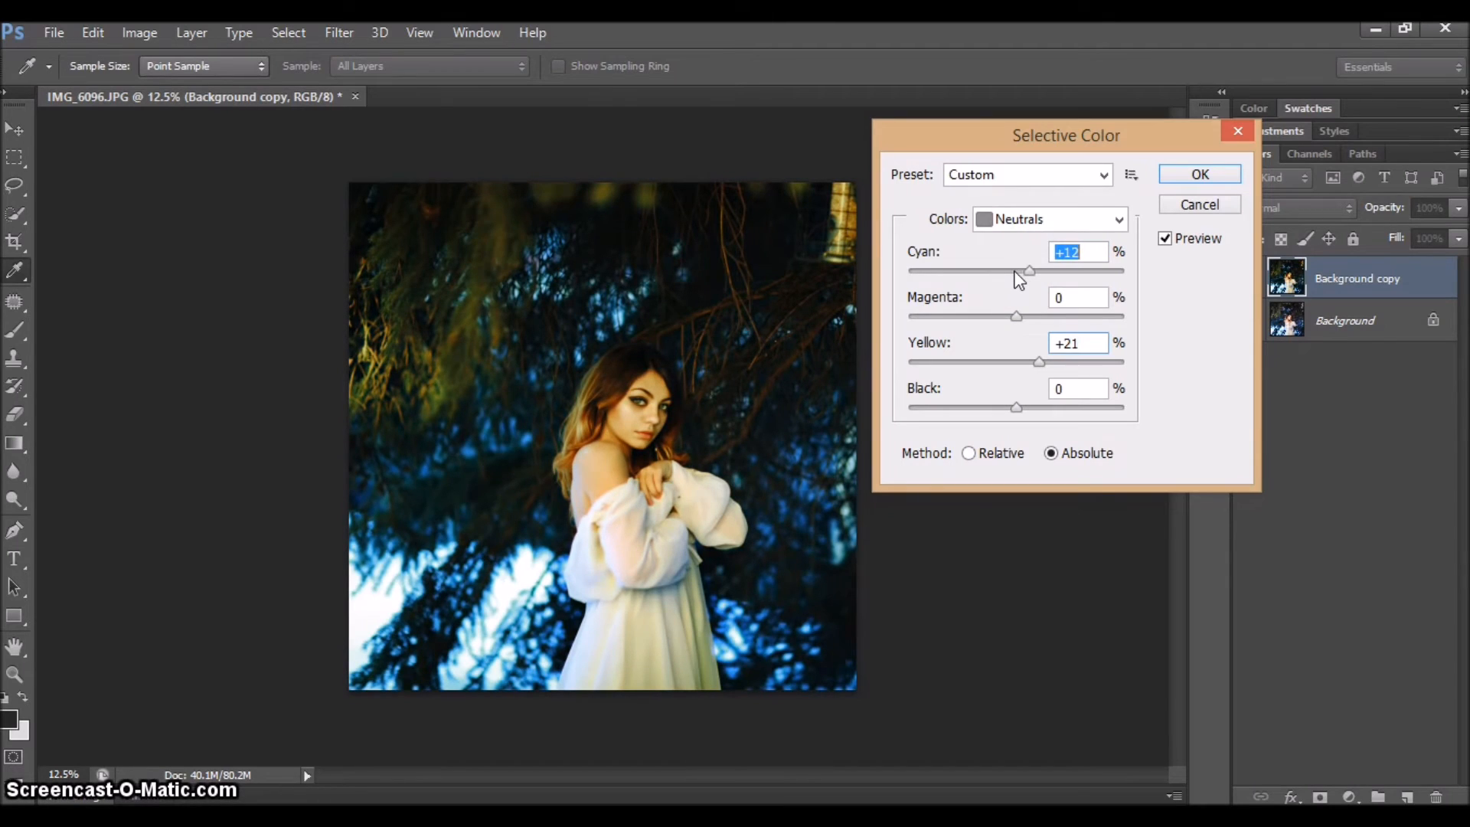
left_click_drag(1029, 271, 1020, 271)
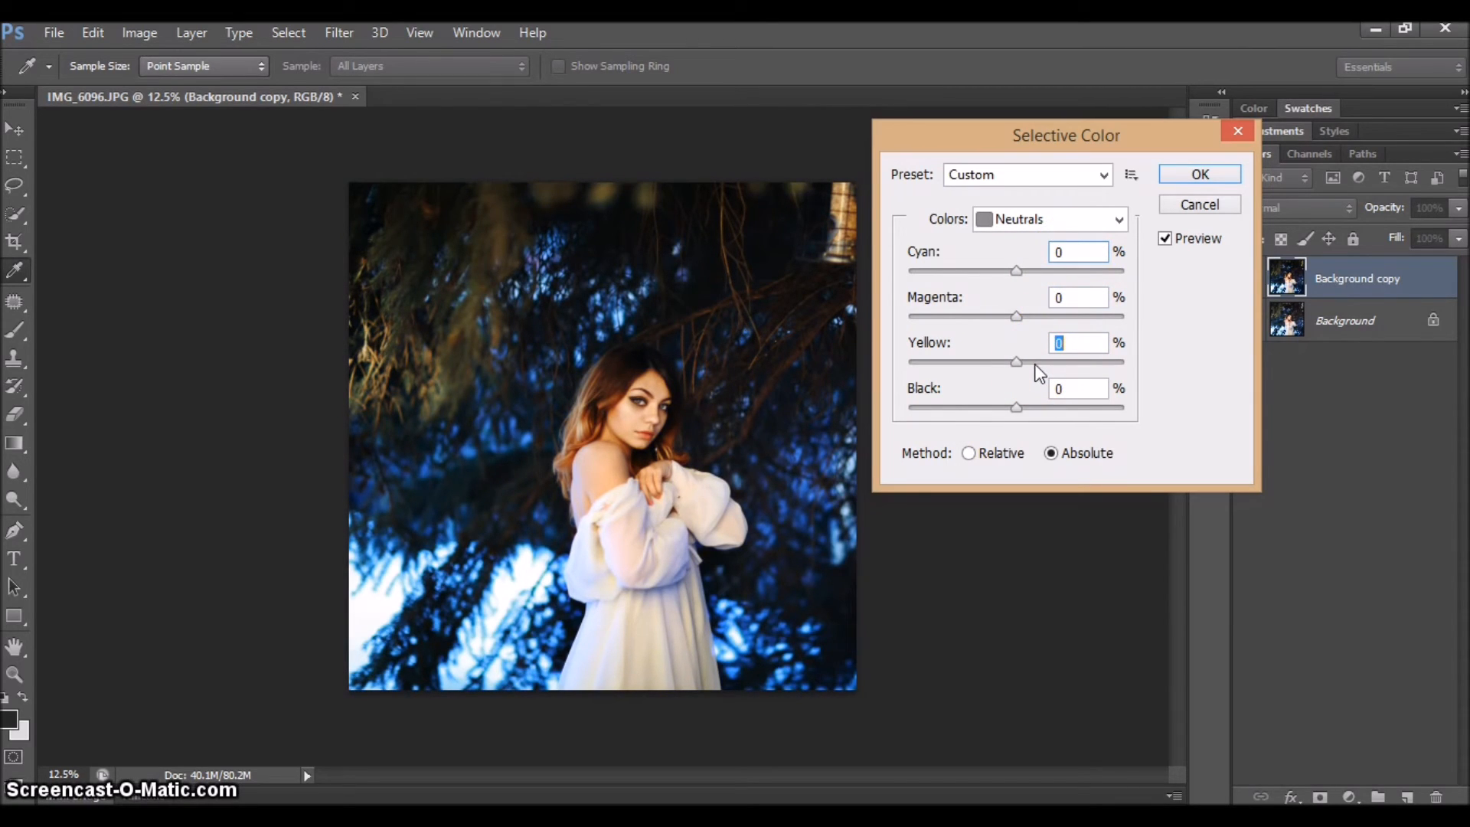
left_click_drag(1016, 363, 1025, 362)
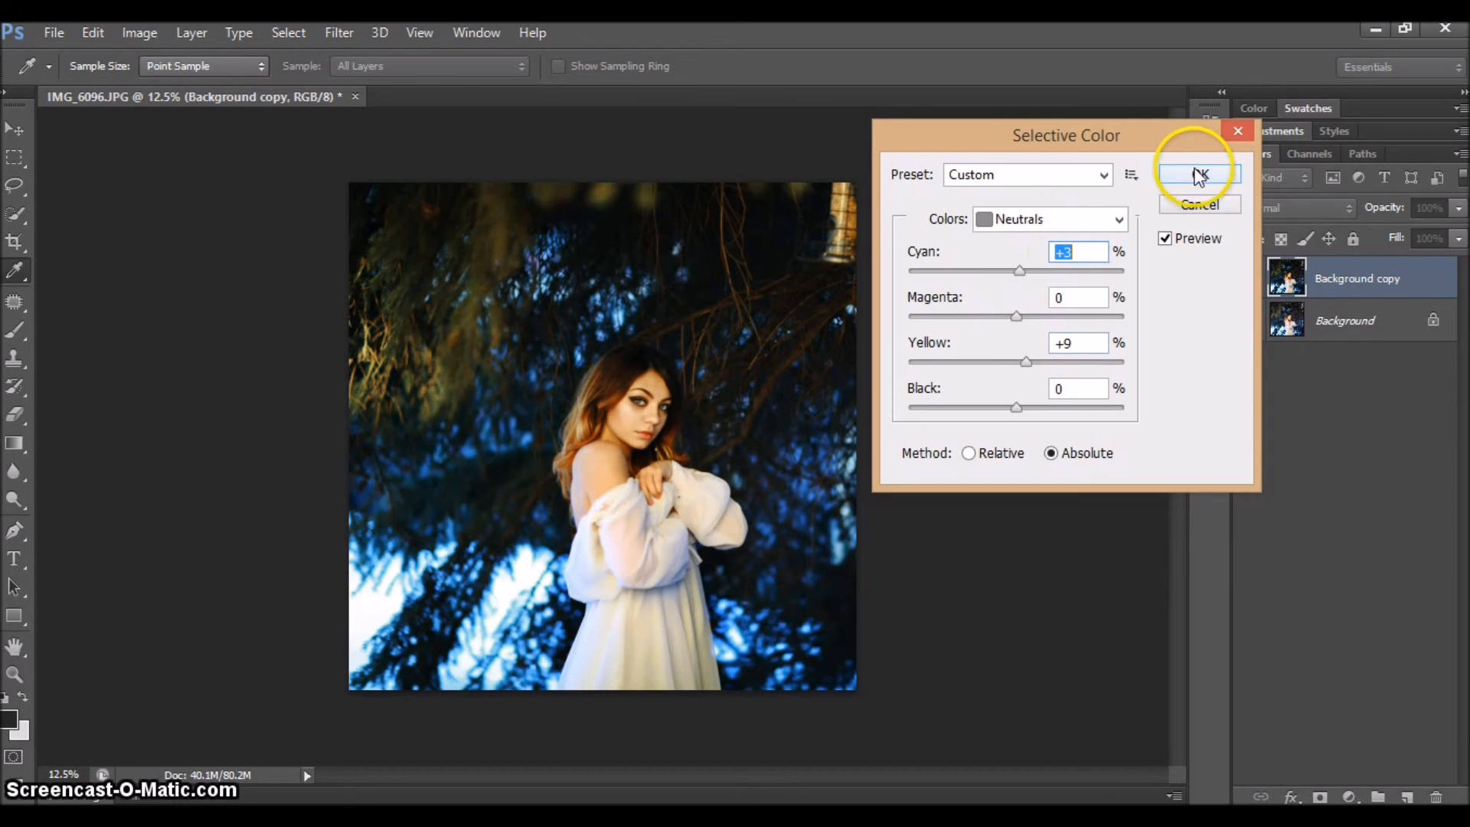
left_click(1200, 175)
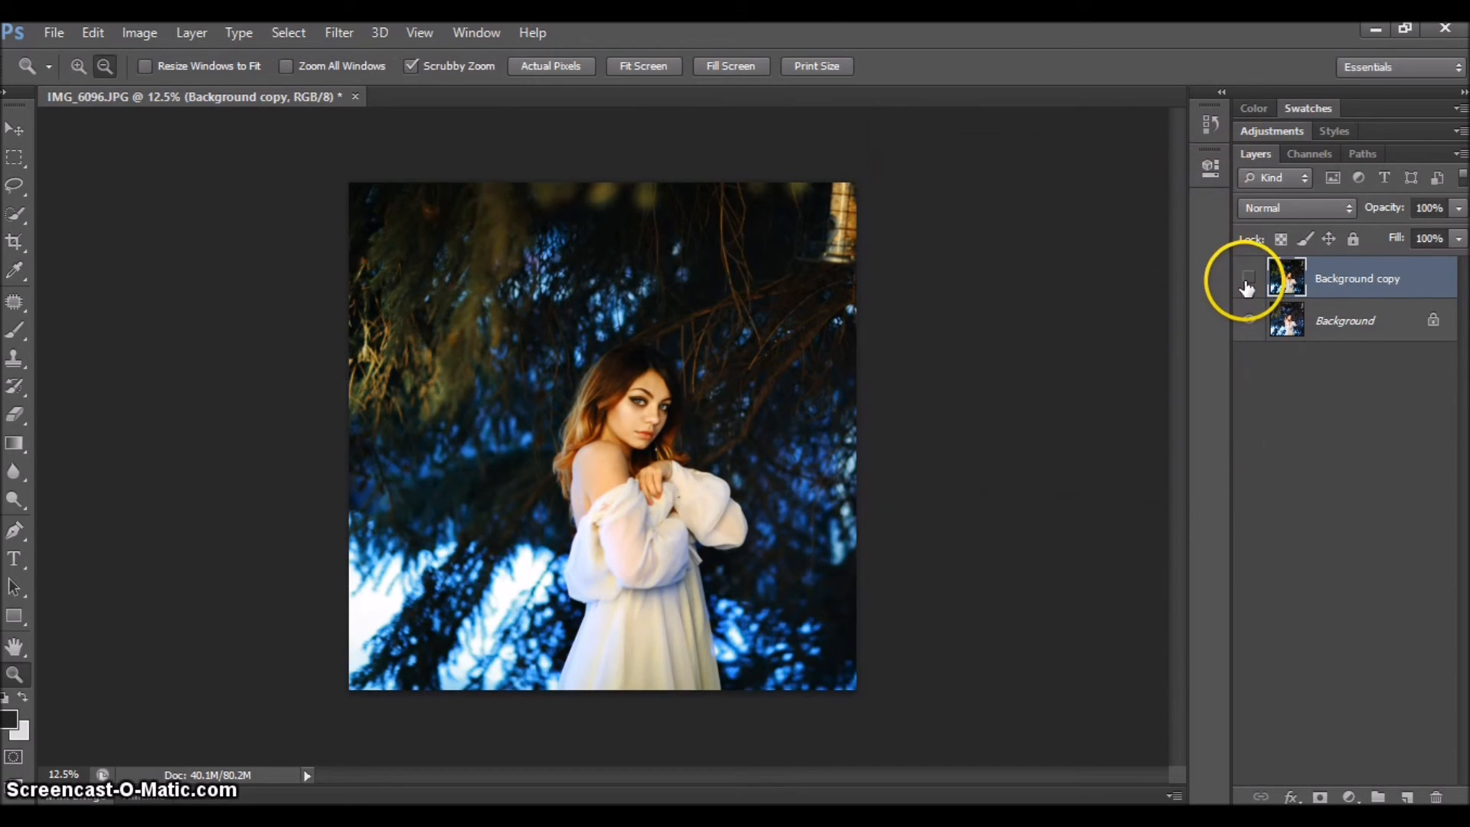
left_click(1248, 279)
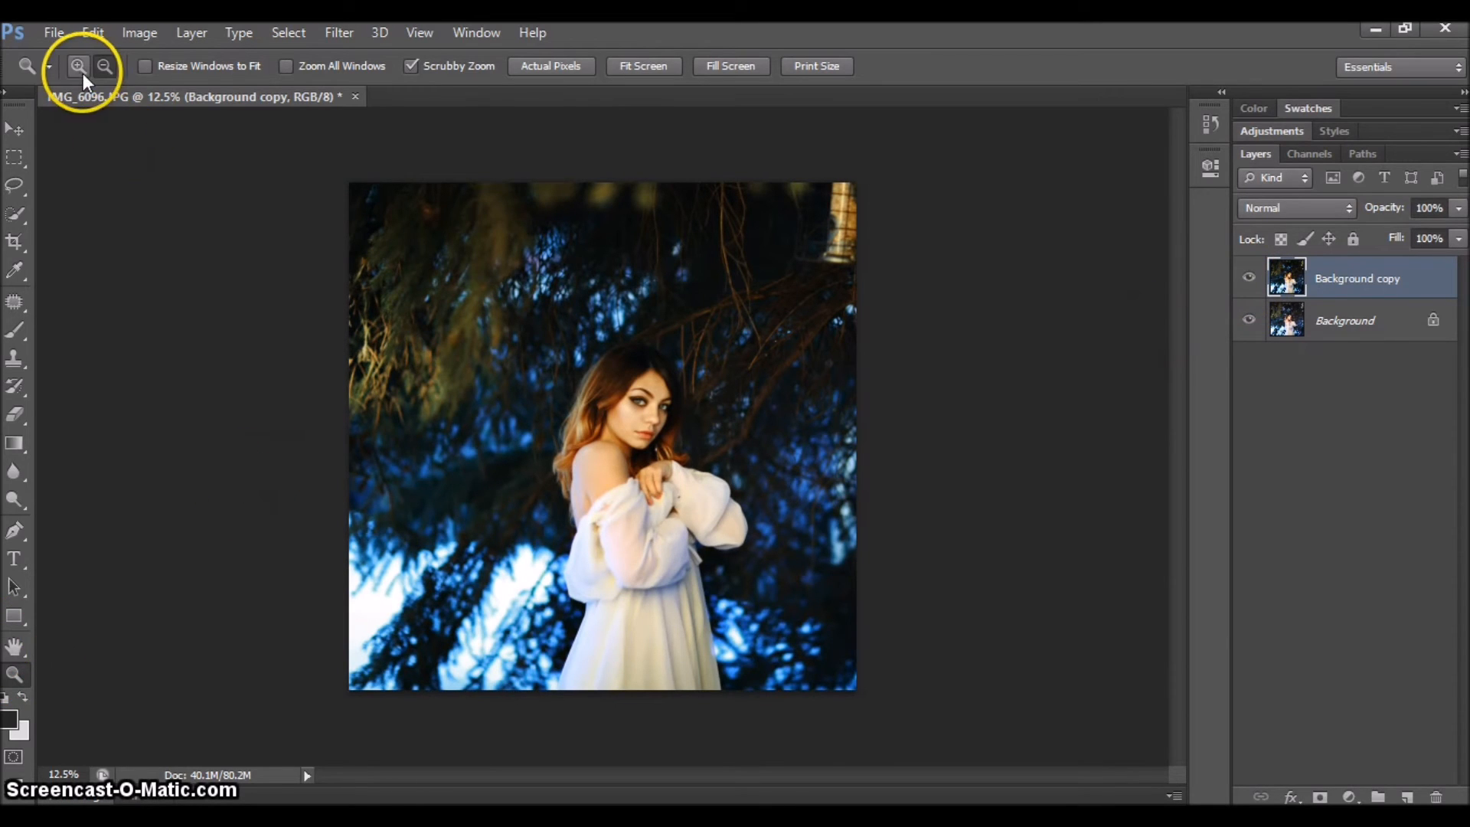
mouse_move(138, 32)
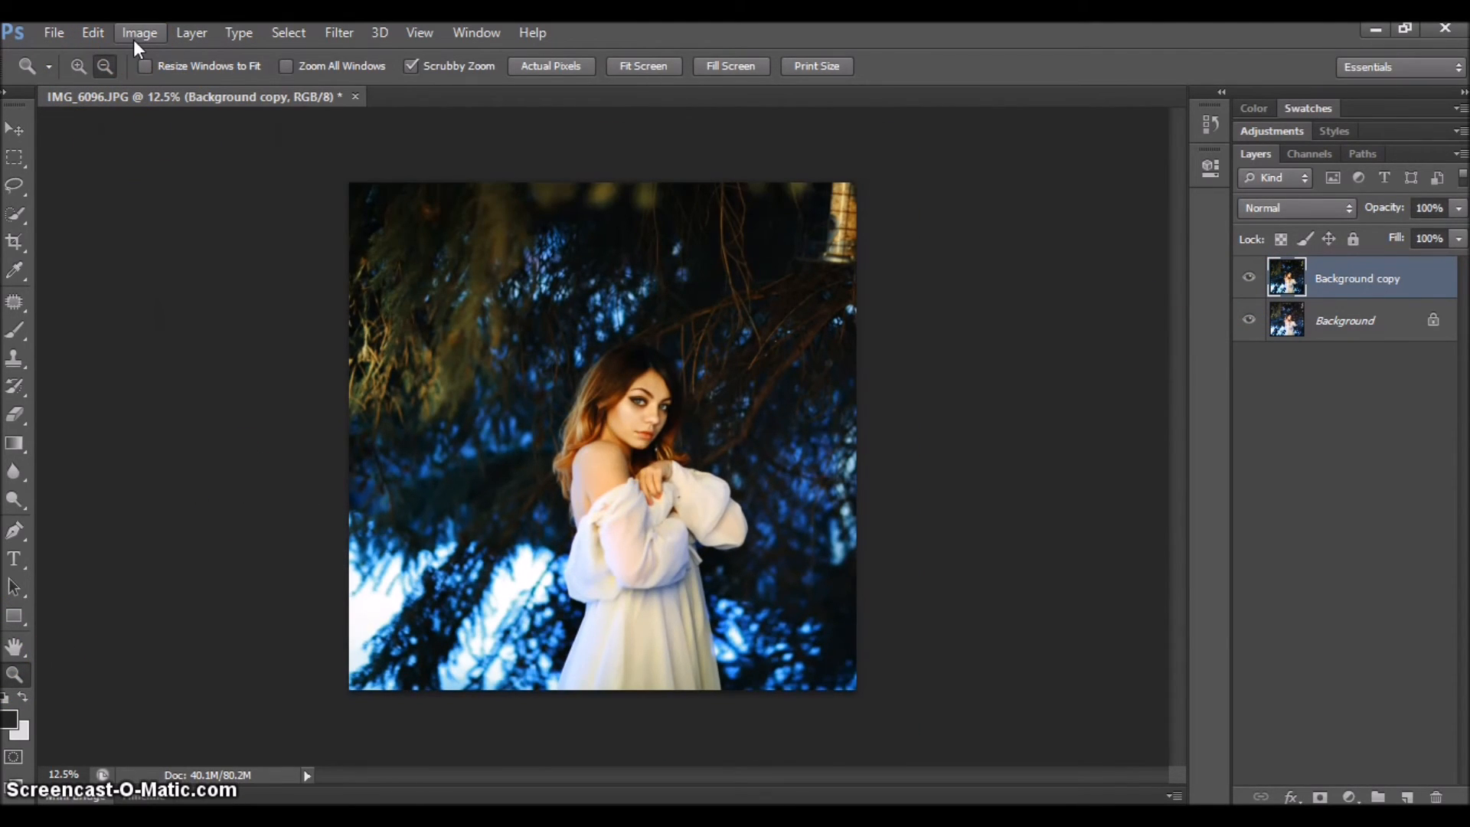
Step: Apply Selective Color to the Blues with yellow at -54%
left_click(138, 32)
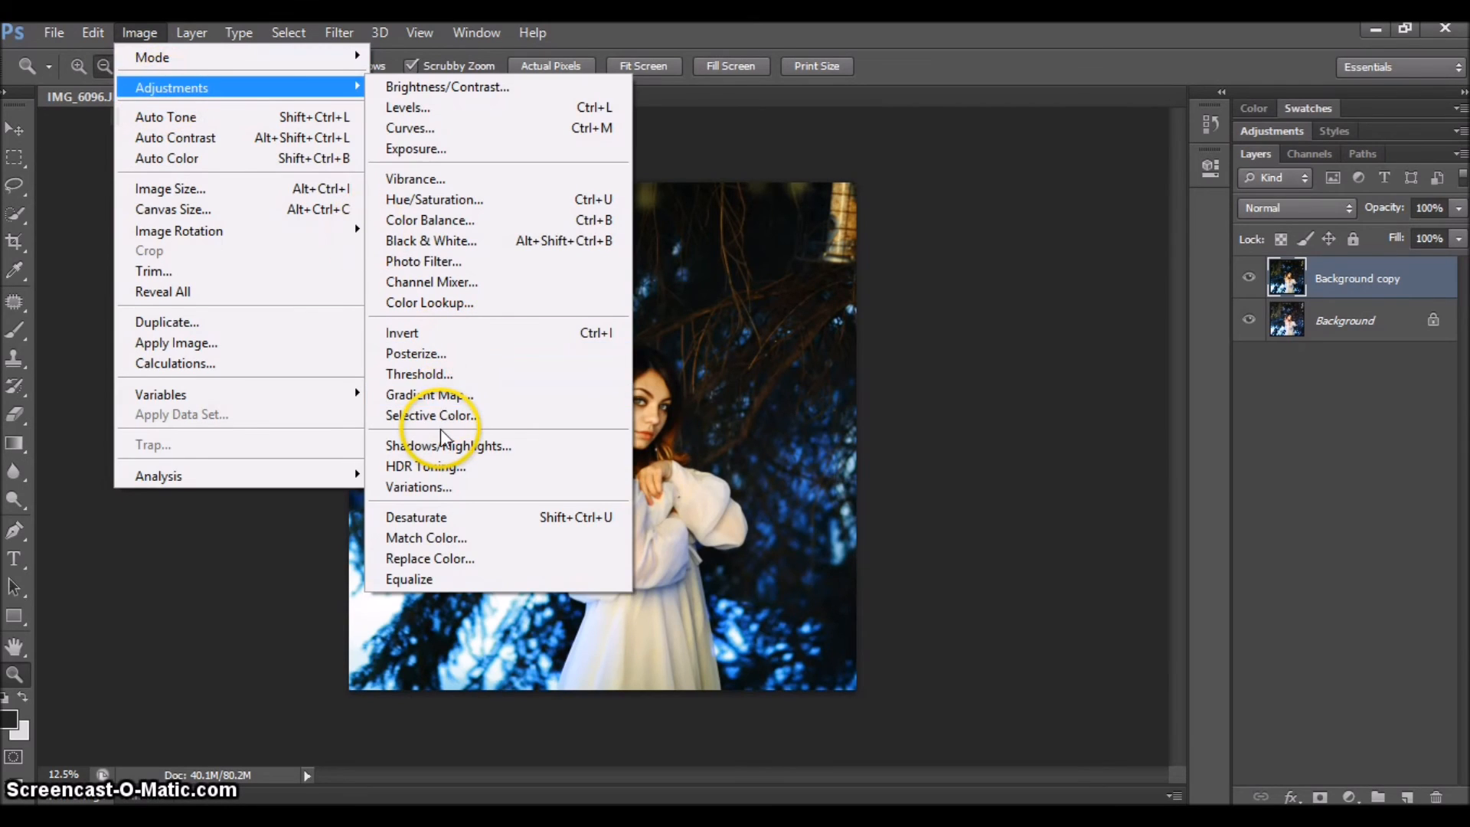
left_click(430, 416)
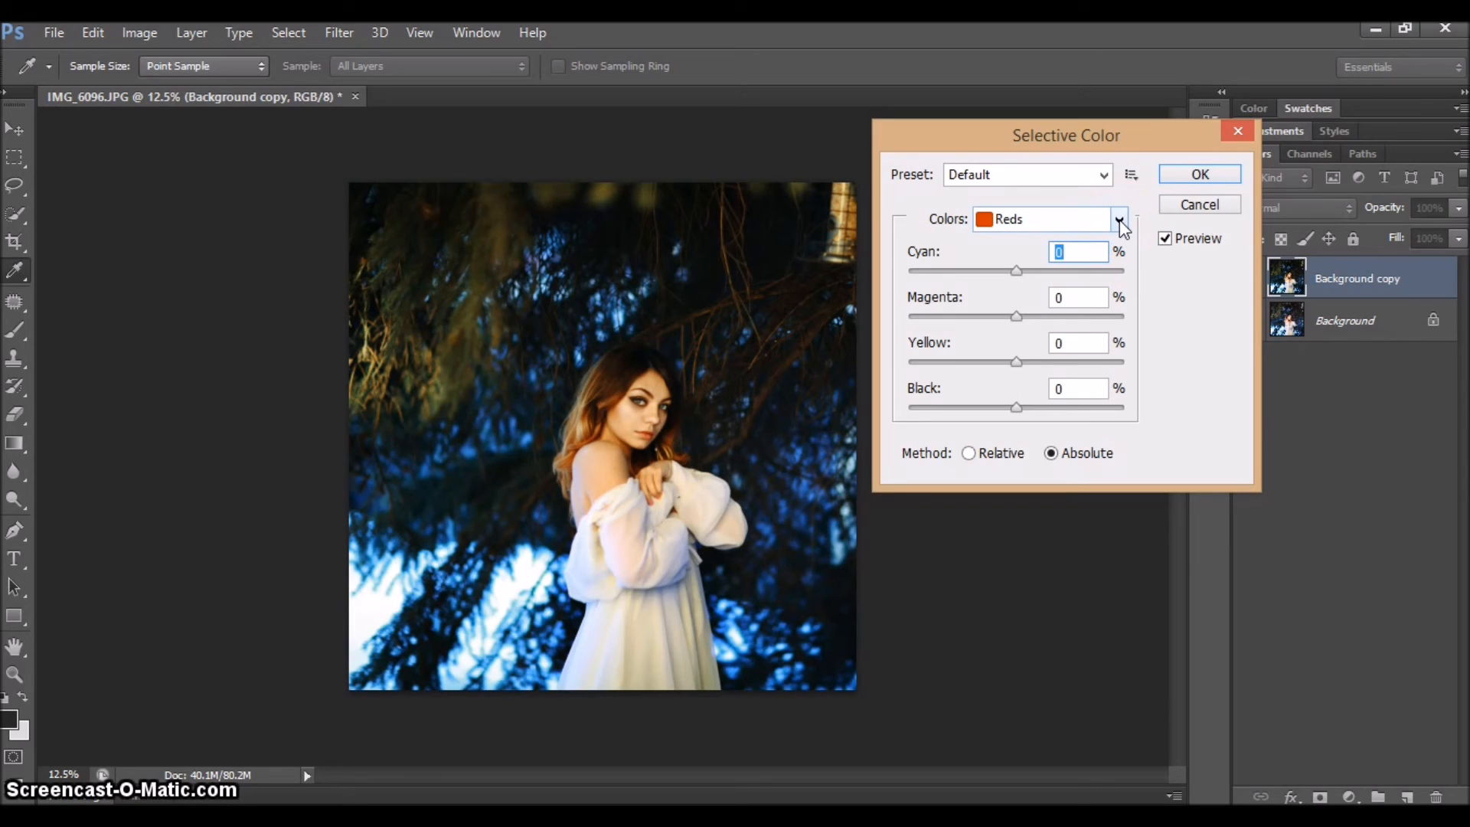
left_click(1118, 218)
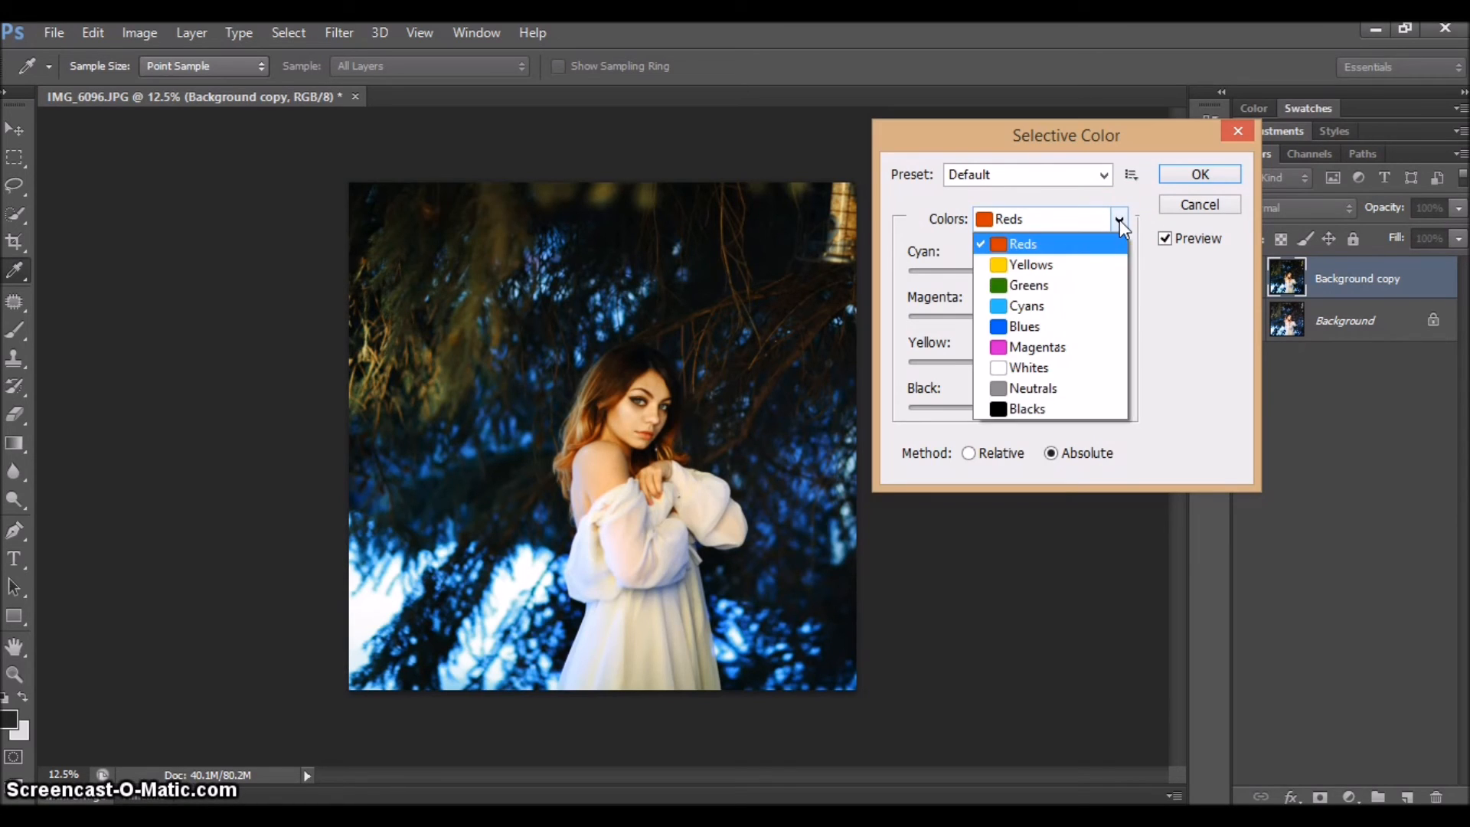
left_click(1024, 326)
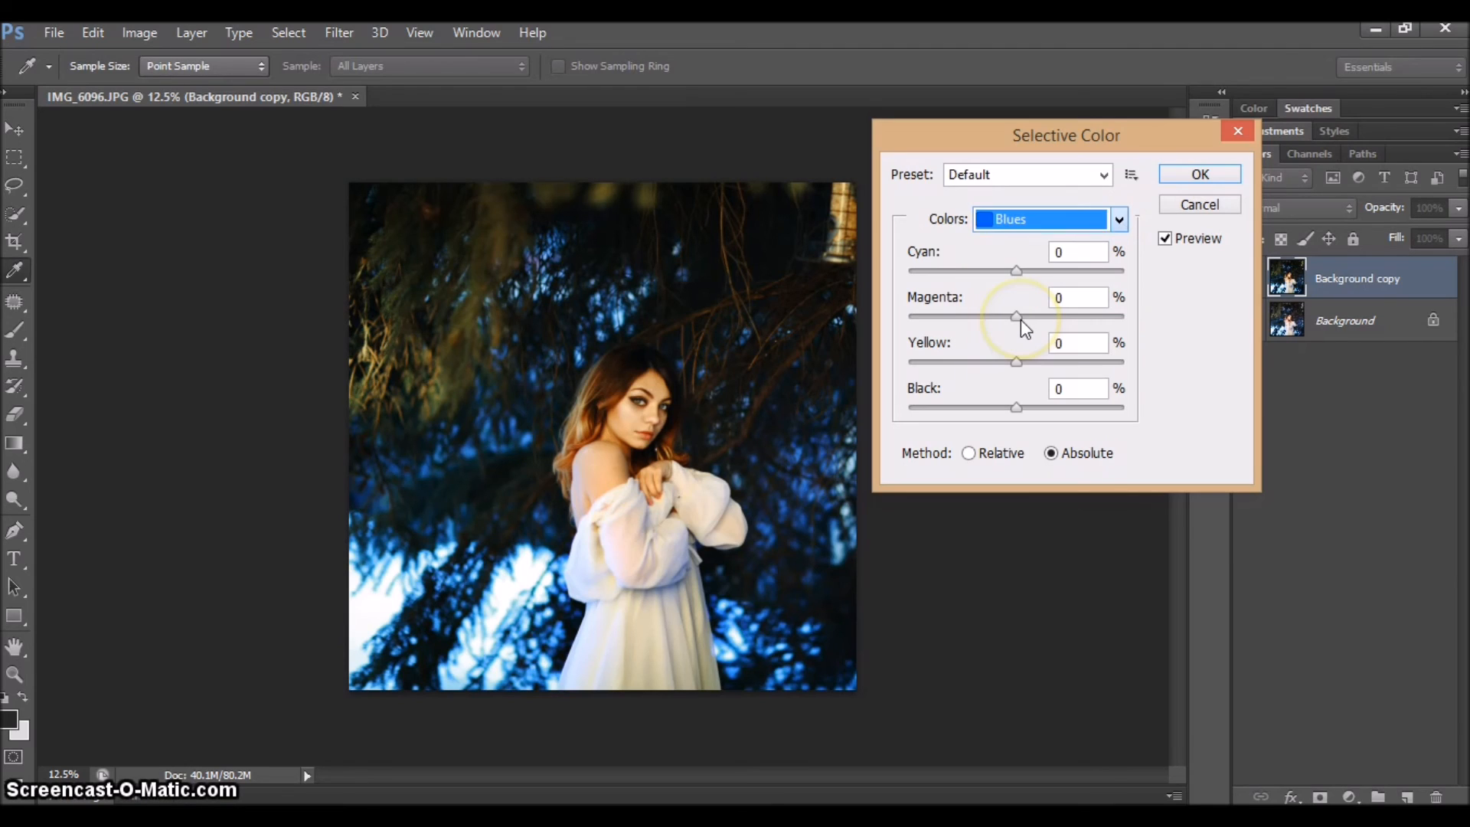
mouse_move(1018, 366)
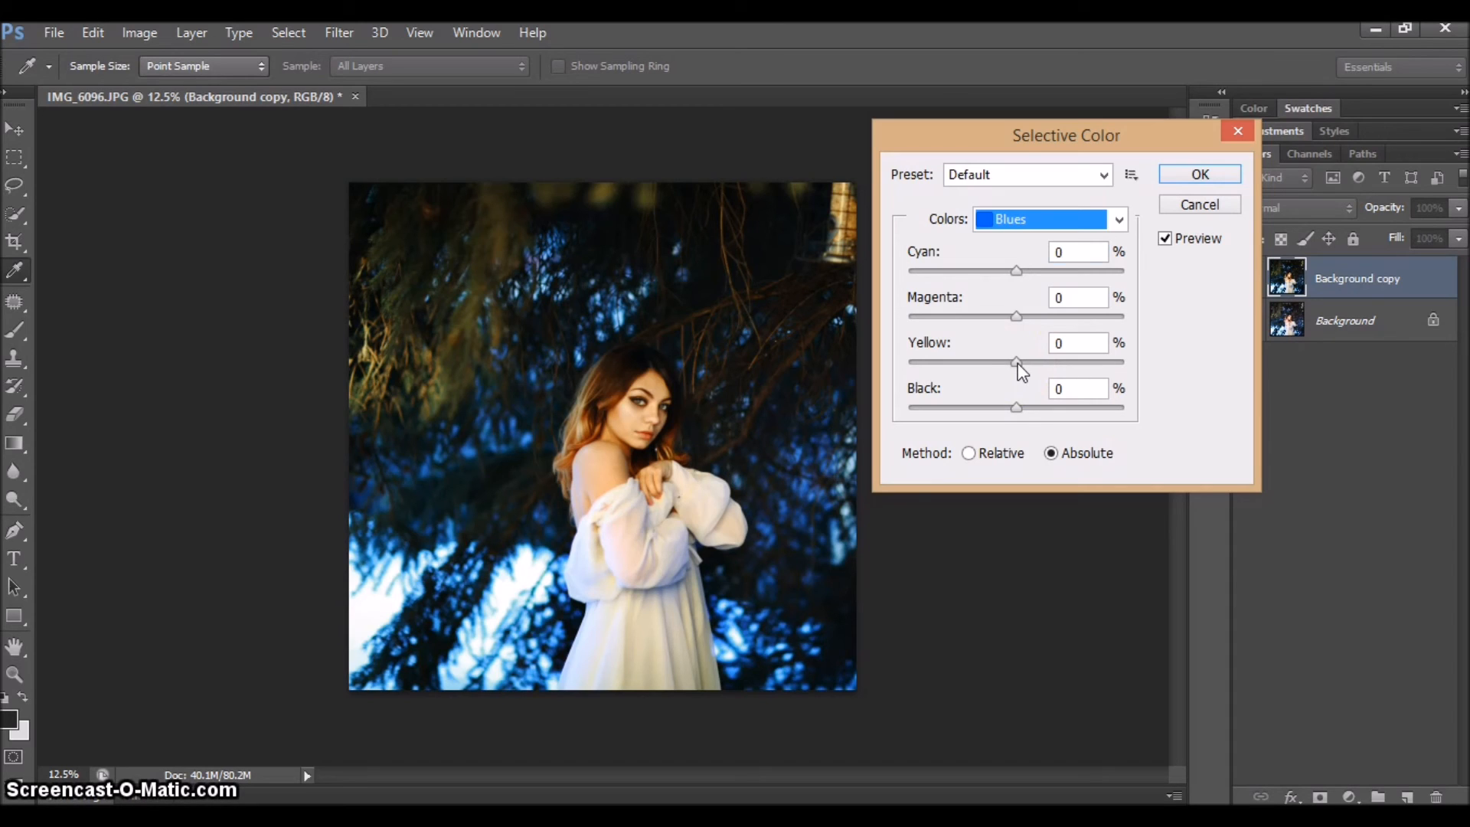
left_click_drag(1015, 362, 975, 362)
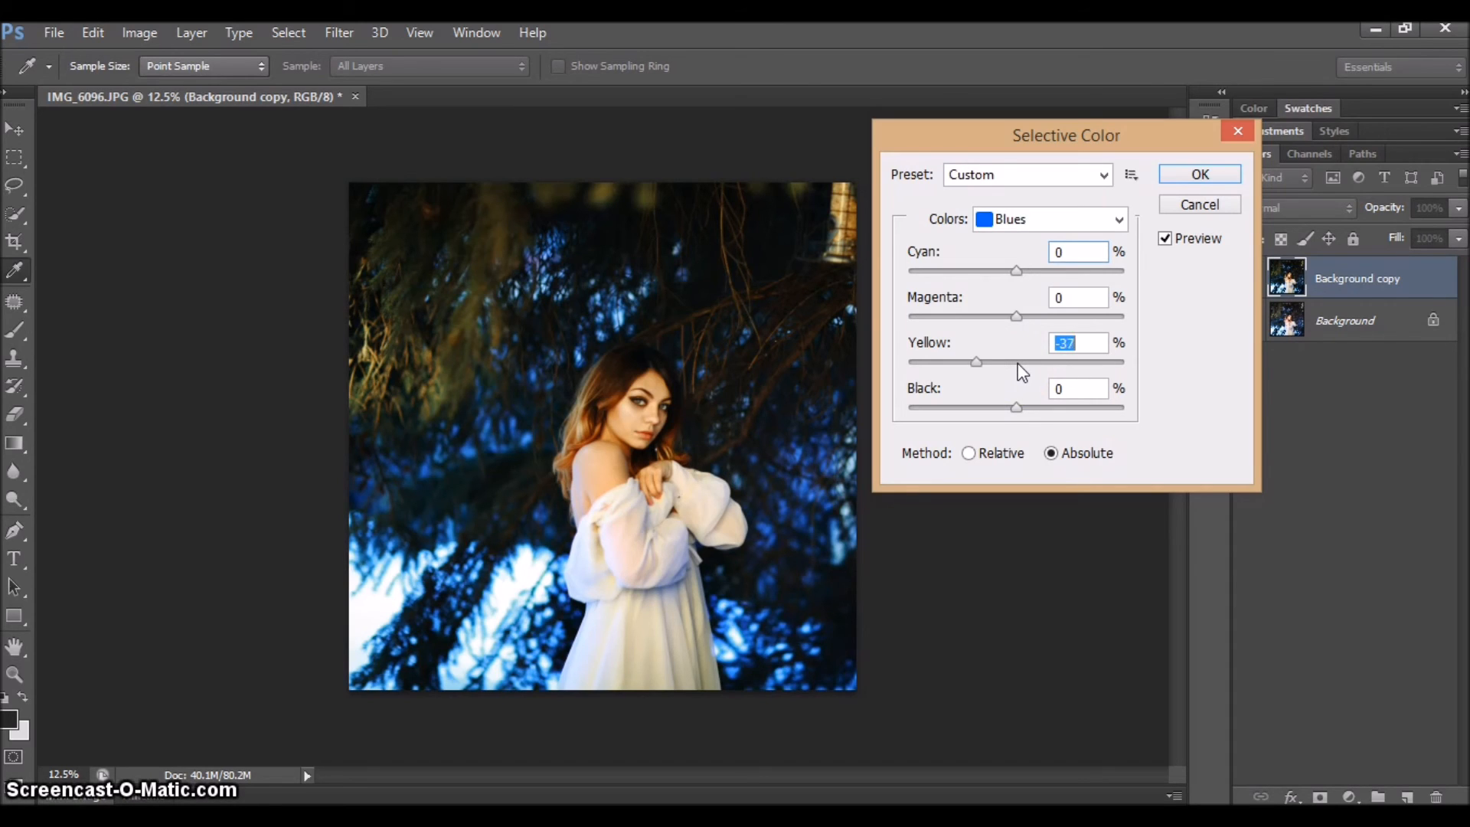
left_click_drag(977, 362, 960, 363)
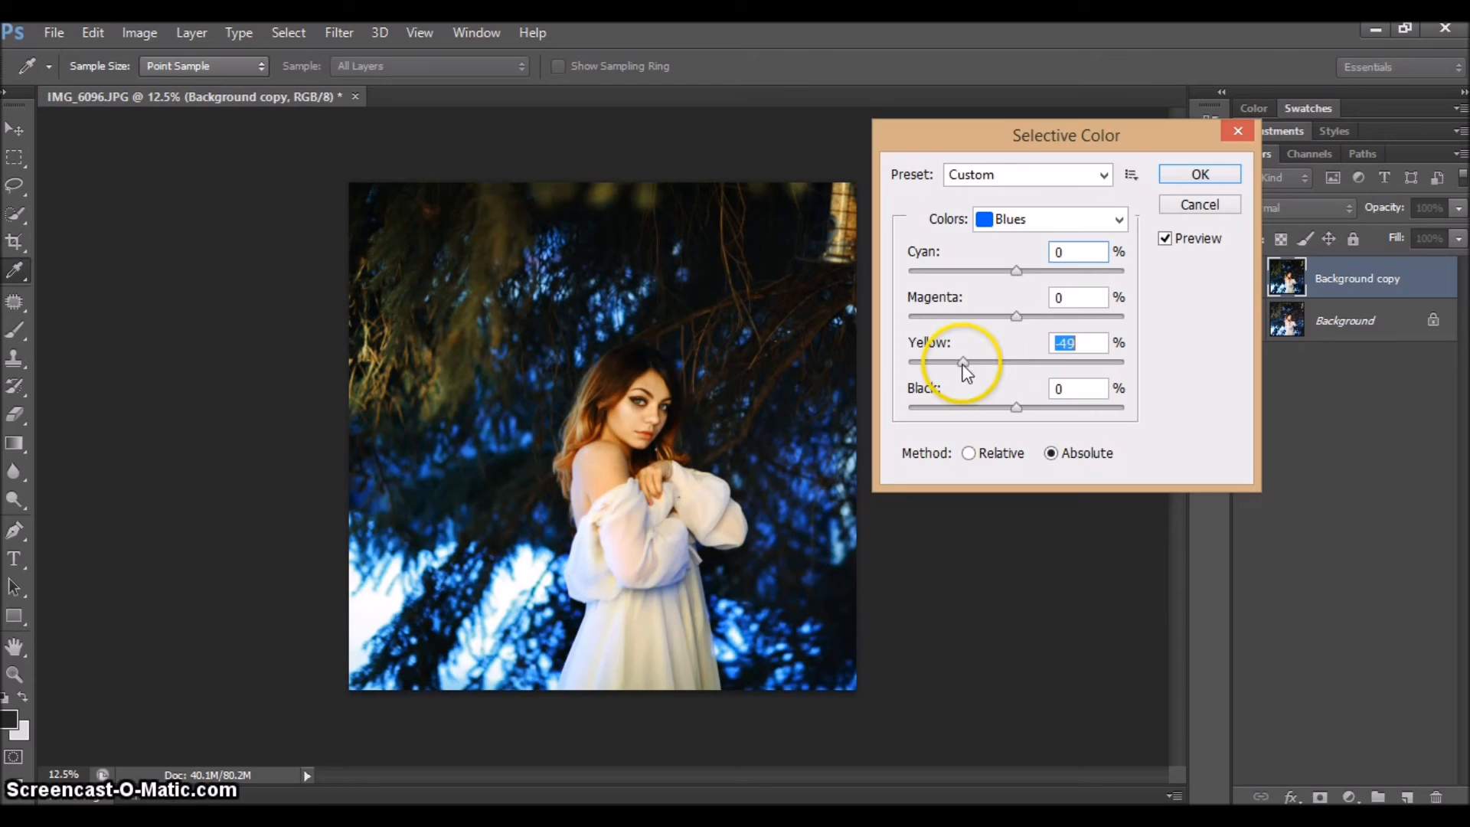
left_click_drag(961, 363, 1012, 362)
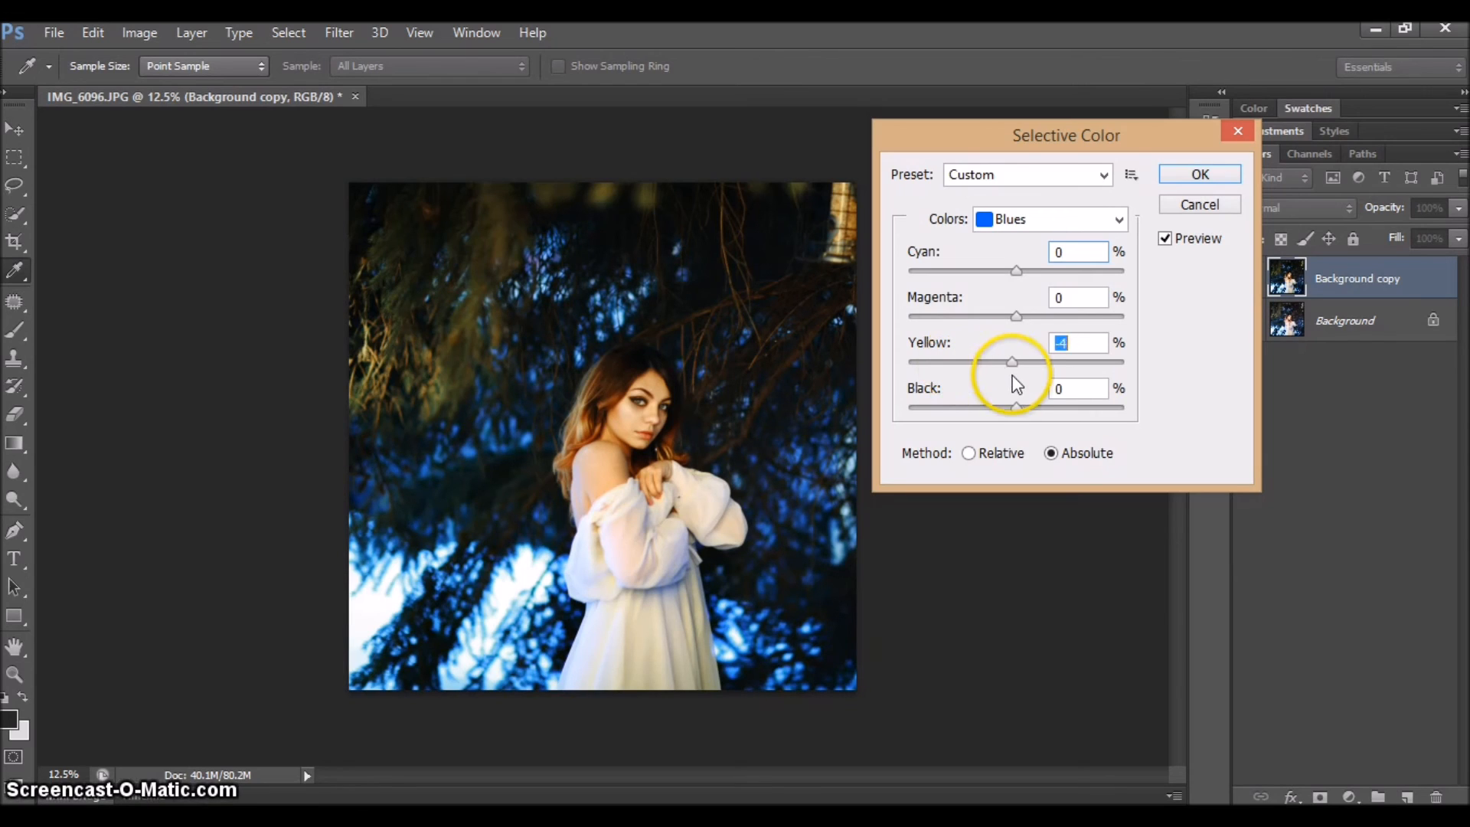
left_click_drag(1011, 363, 961, 362)
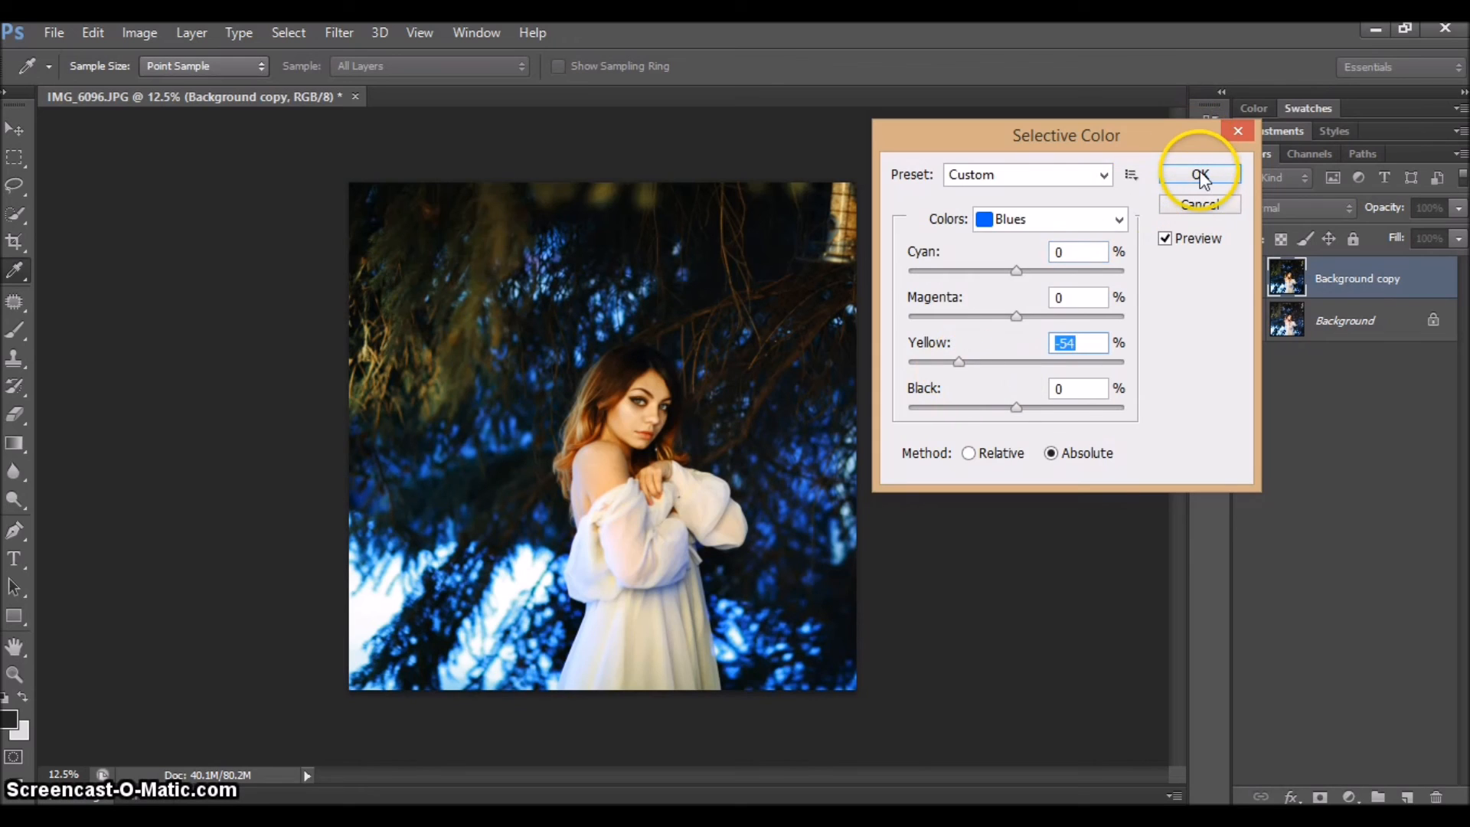
left_click(1200, 176)
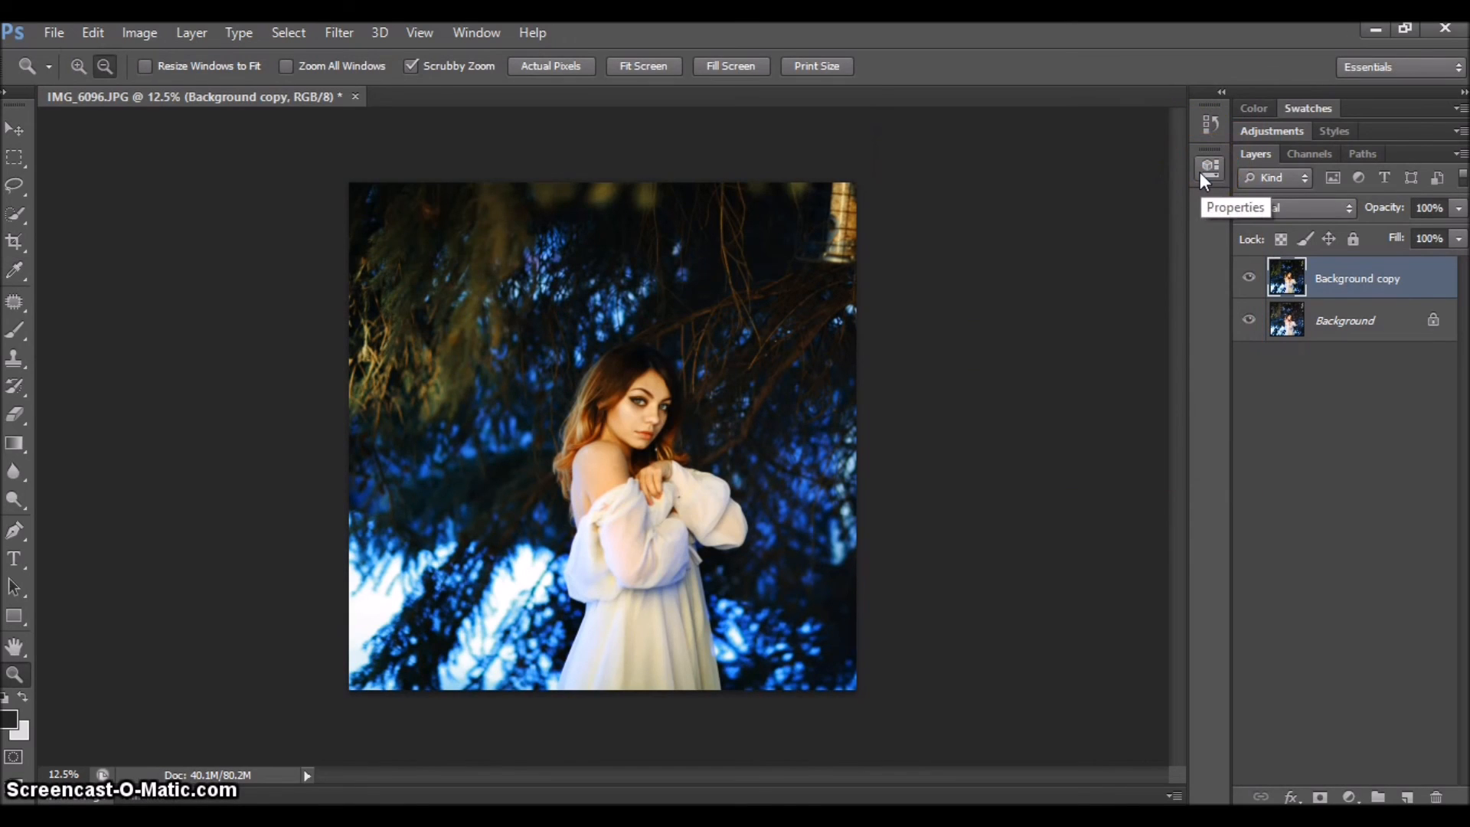